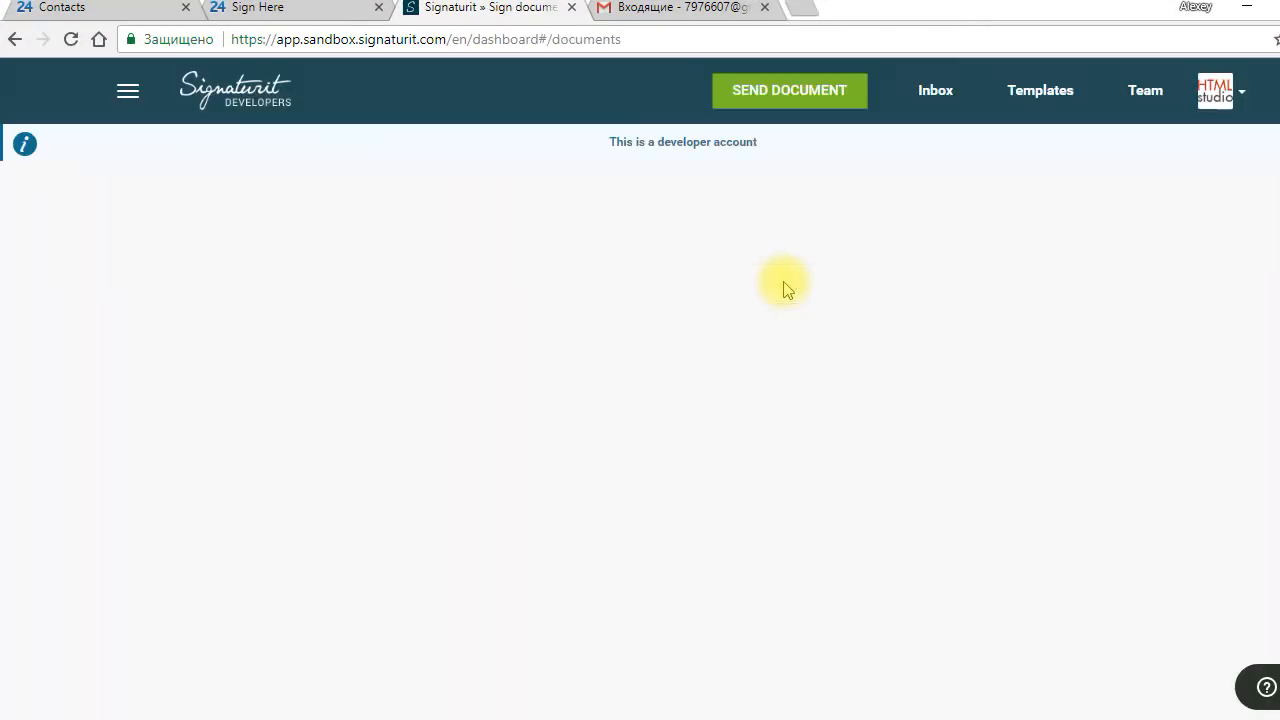
Go to the Templates section and start creating a new template.
left_click(936, 90)
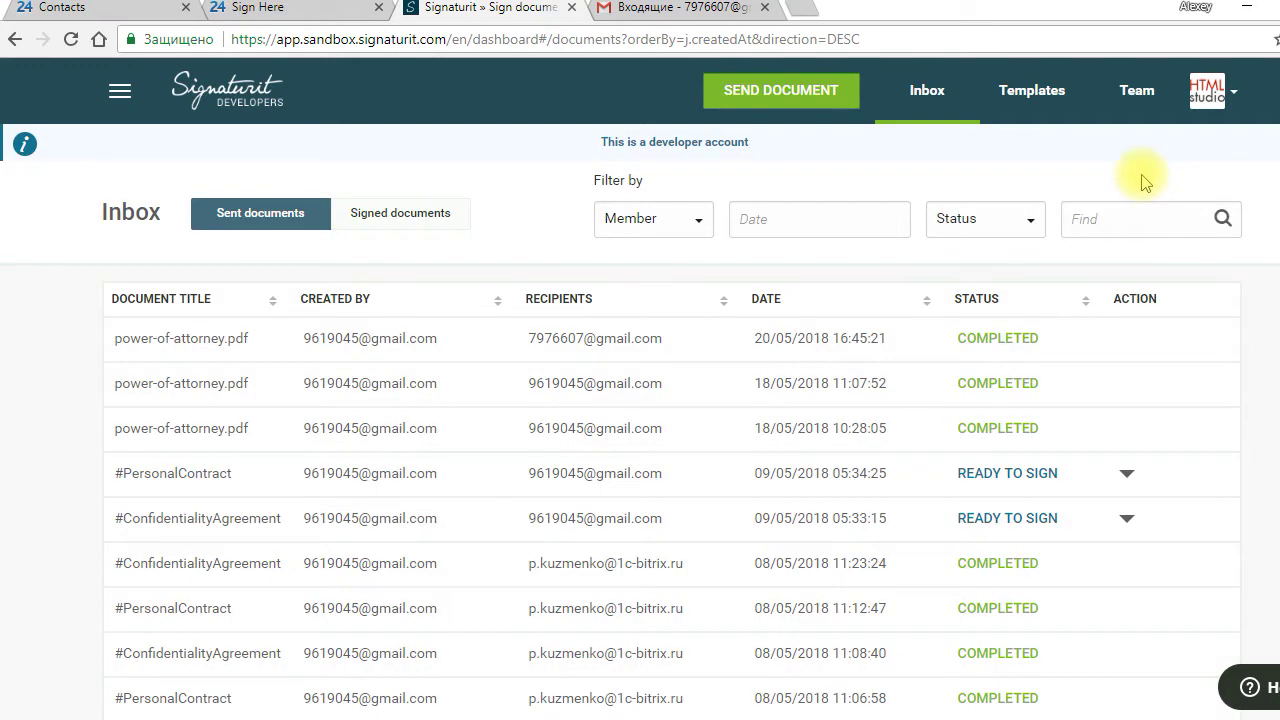
left_click(1032, 90)
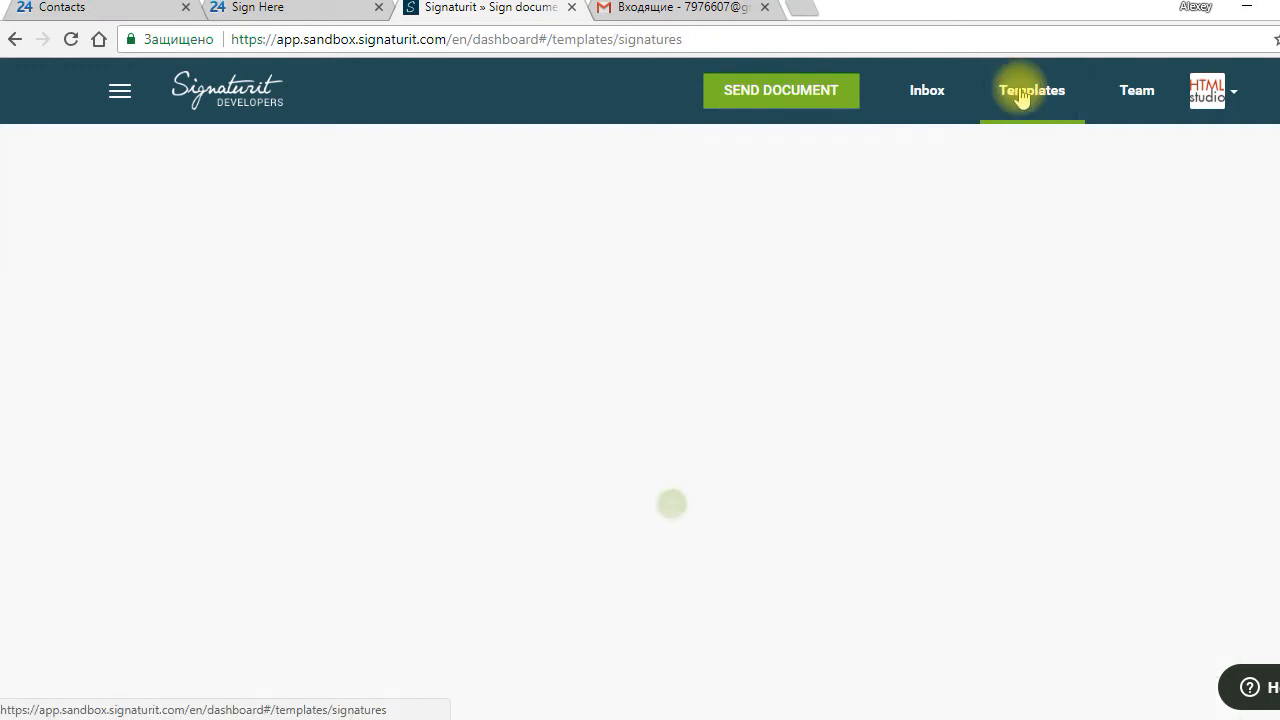
left_click(1032, 90)
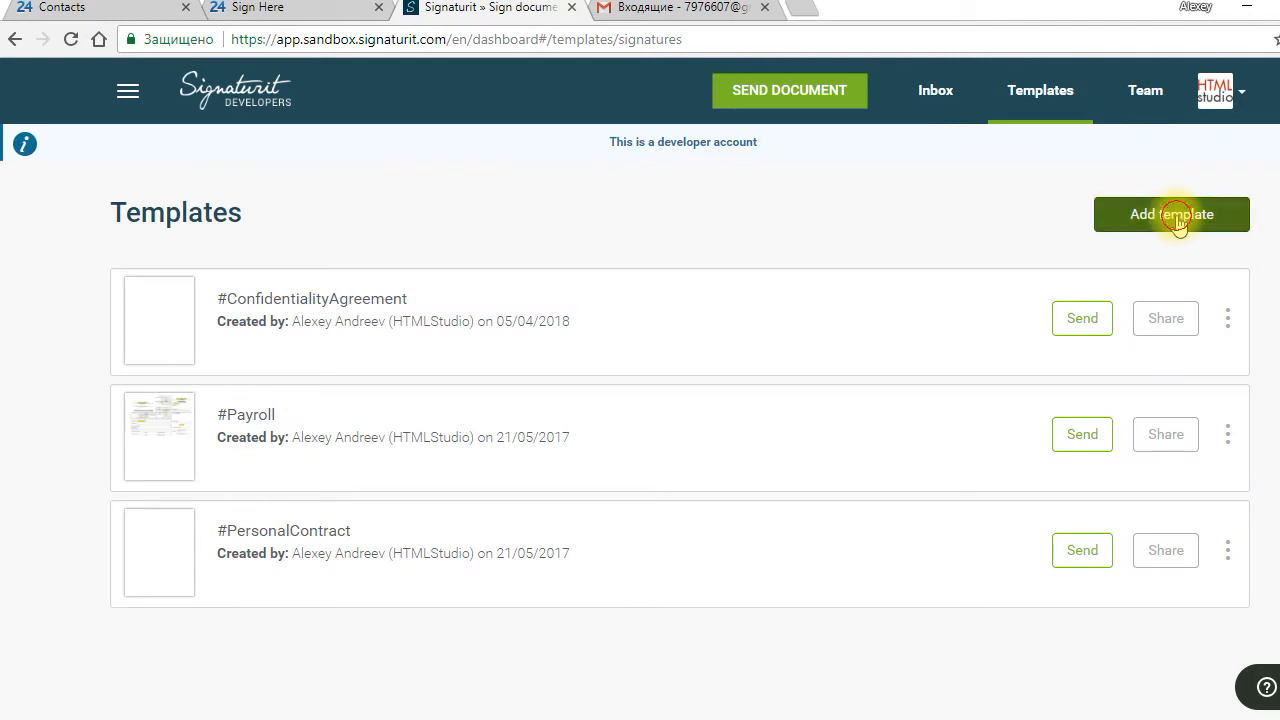
left_click(1172, 214)
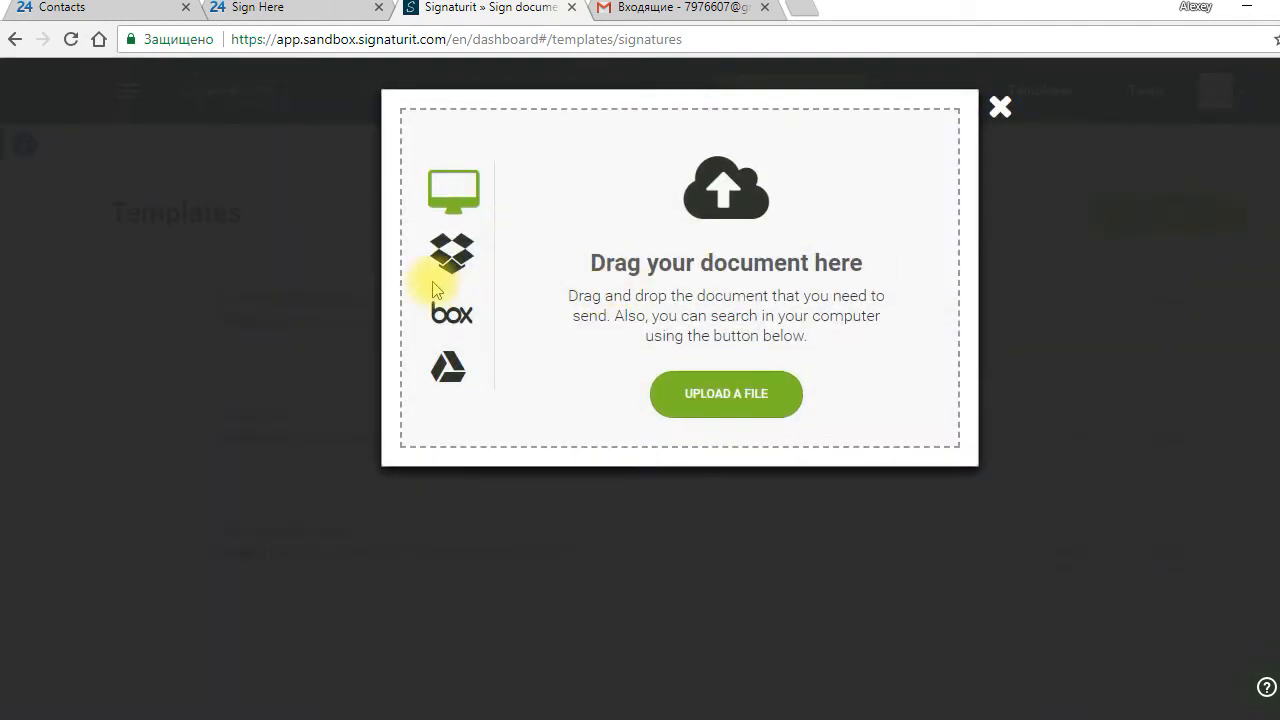
Import power-of-attorney.pdf from Dropbox as the template's document.
left_click(450, 256)
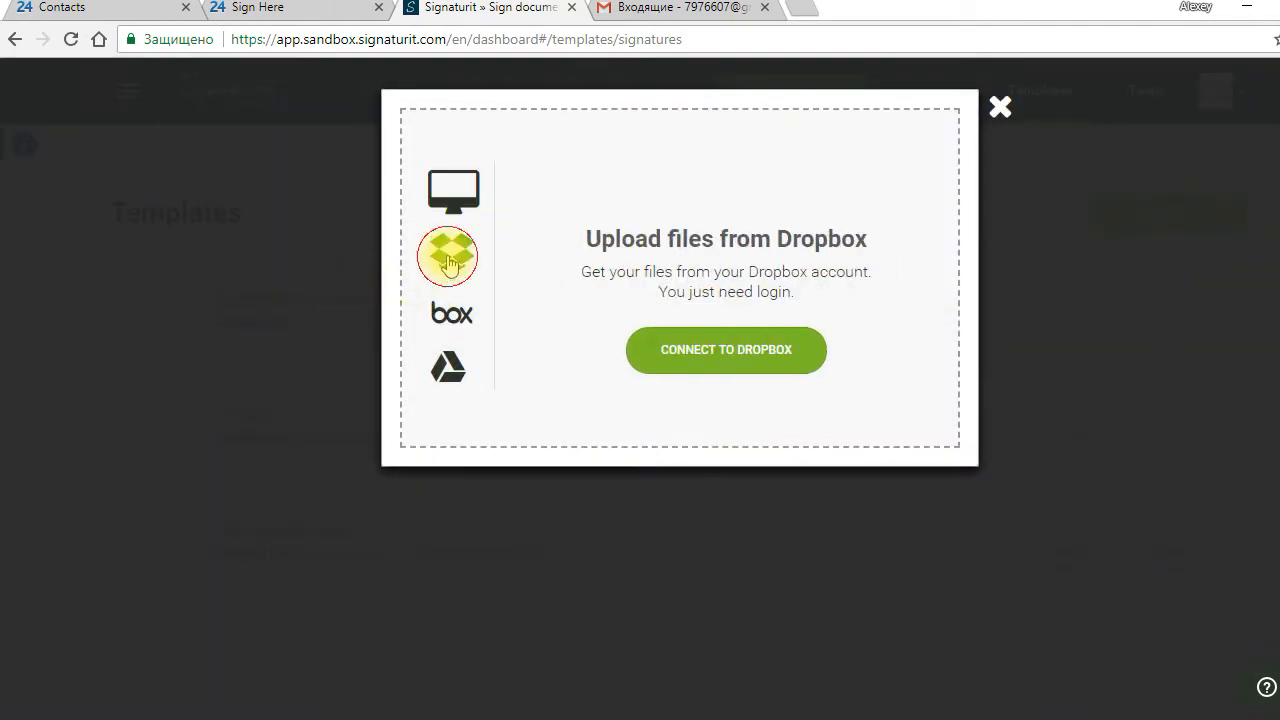
left_click(724, 348)
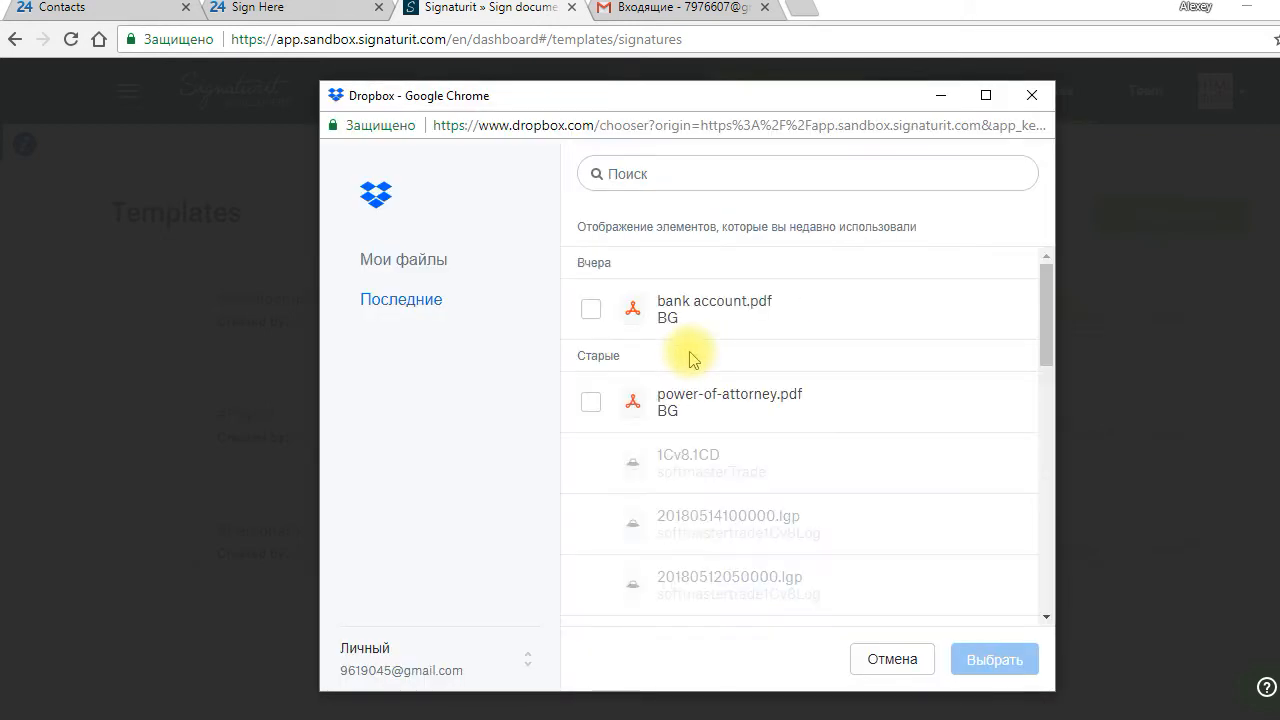
left_click(590, 400)
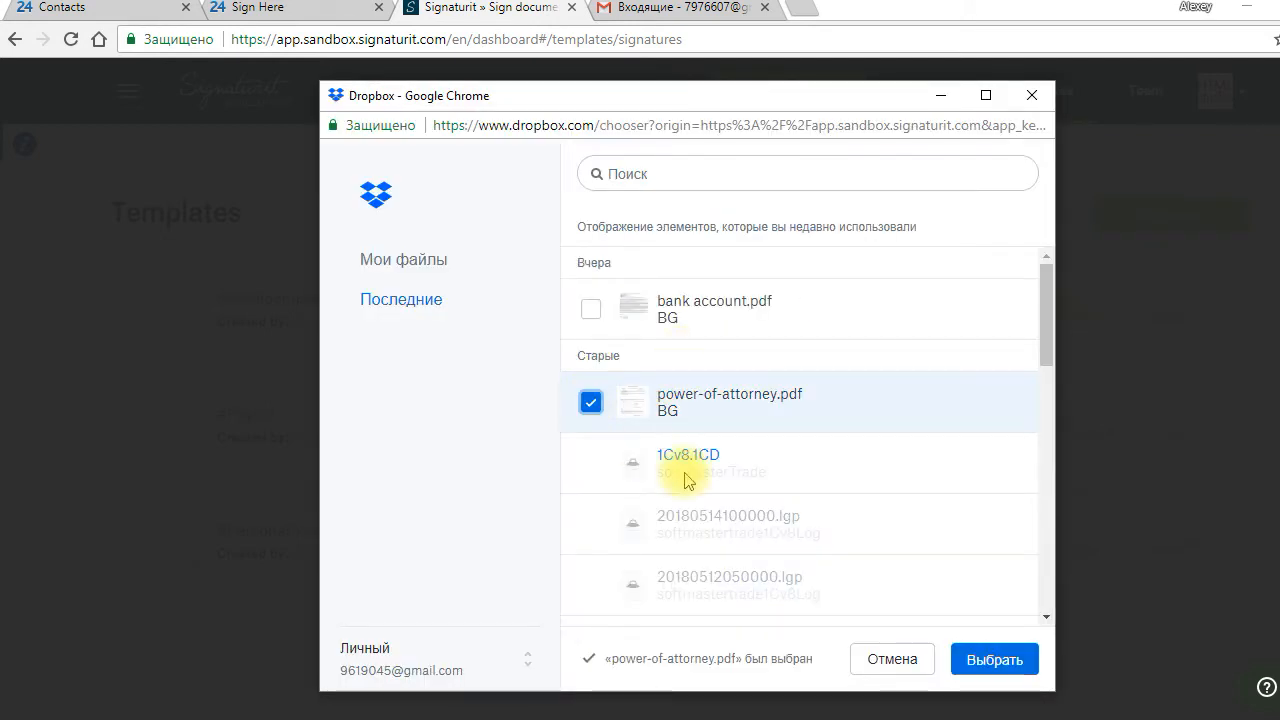
left_click(994, 660)
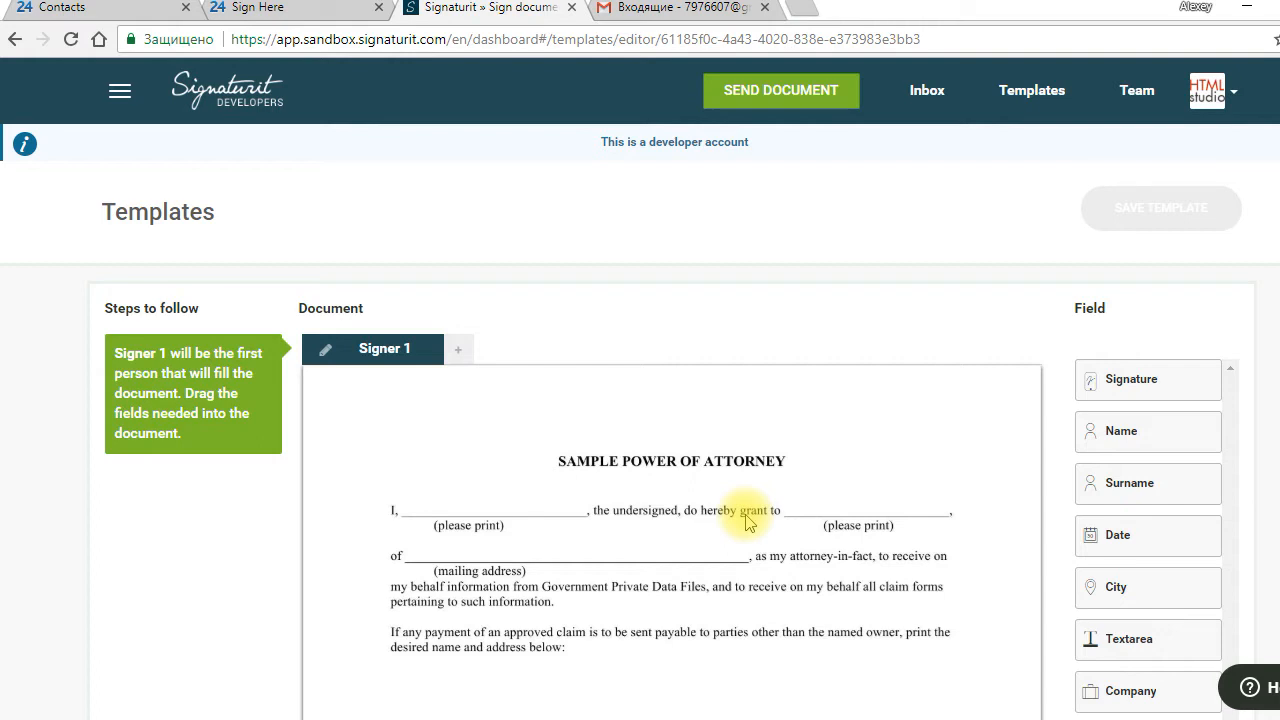
mouse_move(824, 486)
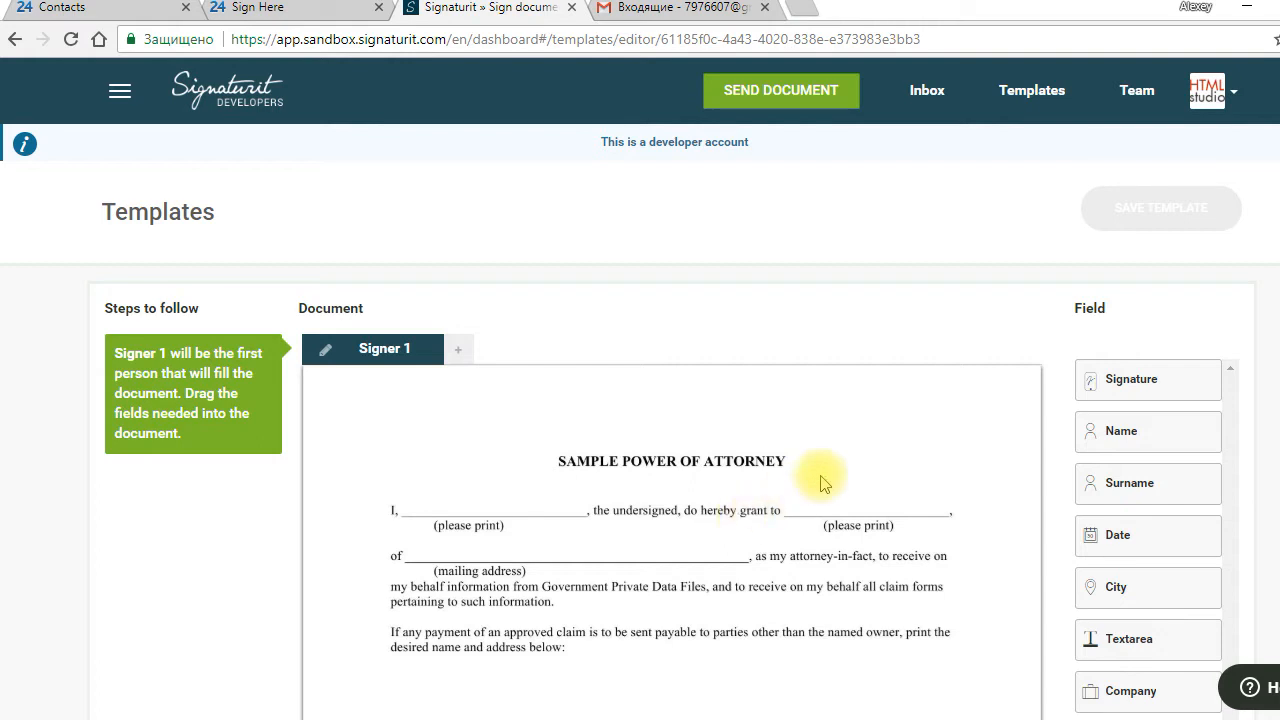
Place Surname and Company fields beside the Name field on the opening line.
scroll("down", 3)
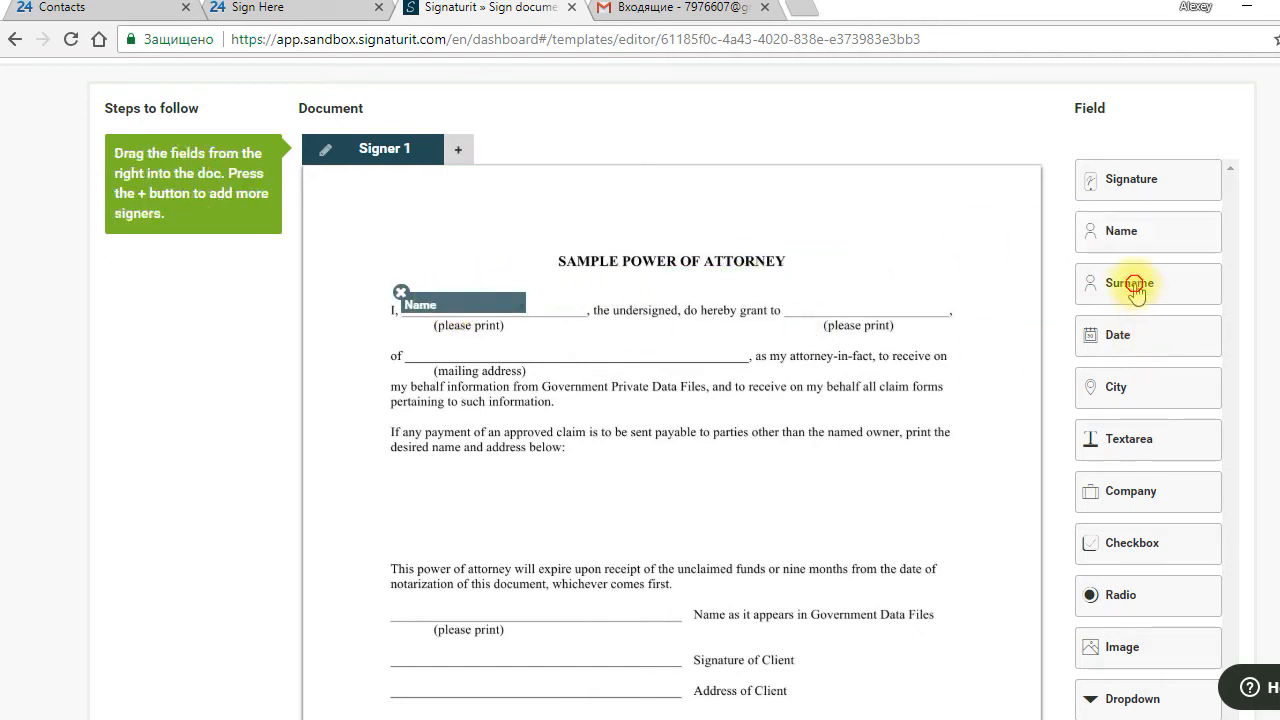
left_click_drag(1132, 284, 502, 304)
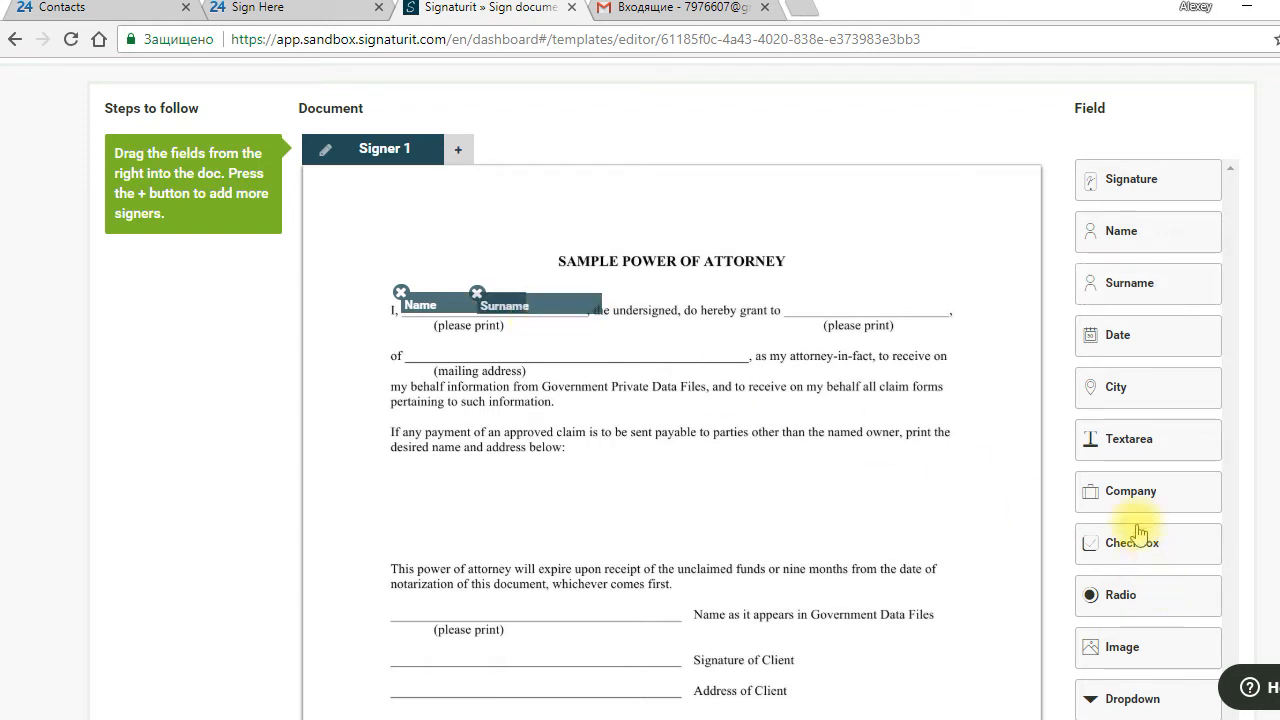
left_click_drag(1130, 492, 844, 304)
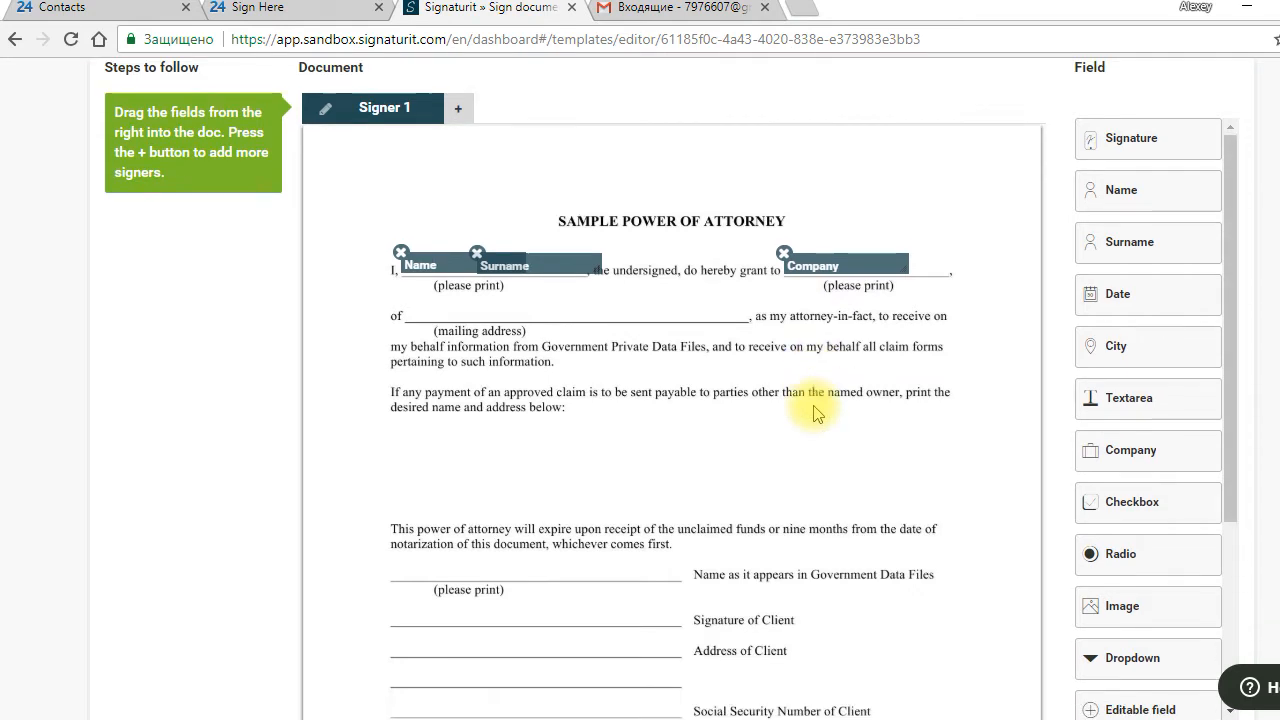
Add a Date field lower in the document and adjust its position.
scroll("down", 3)
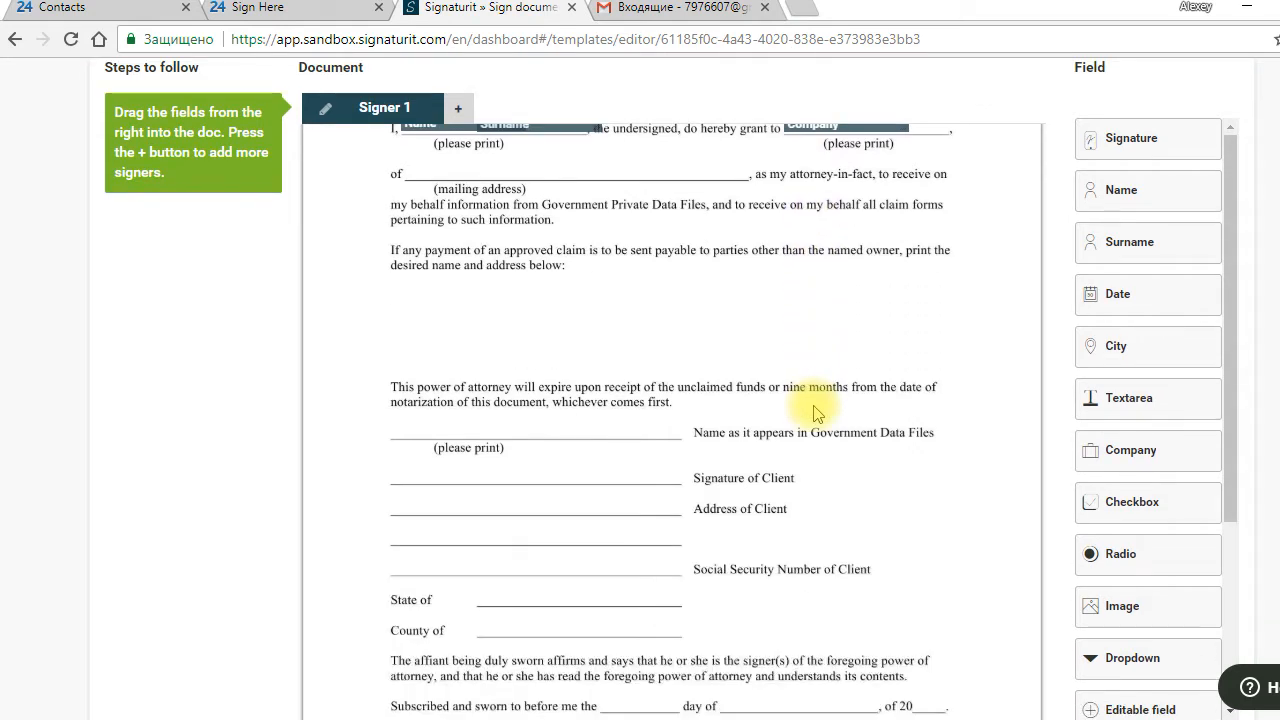
mouse_move(1140, 304)
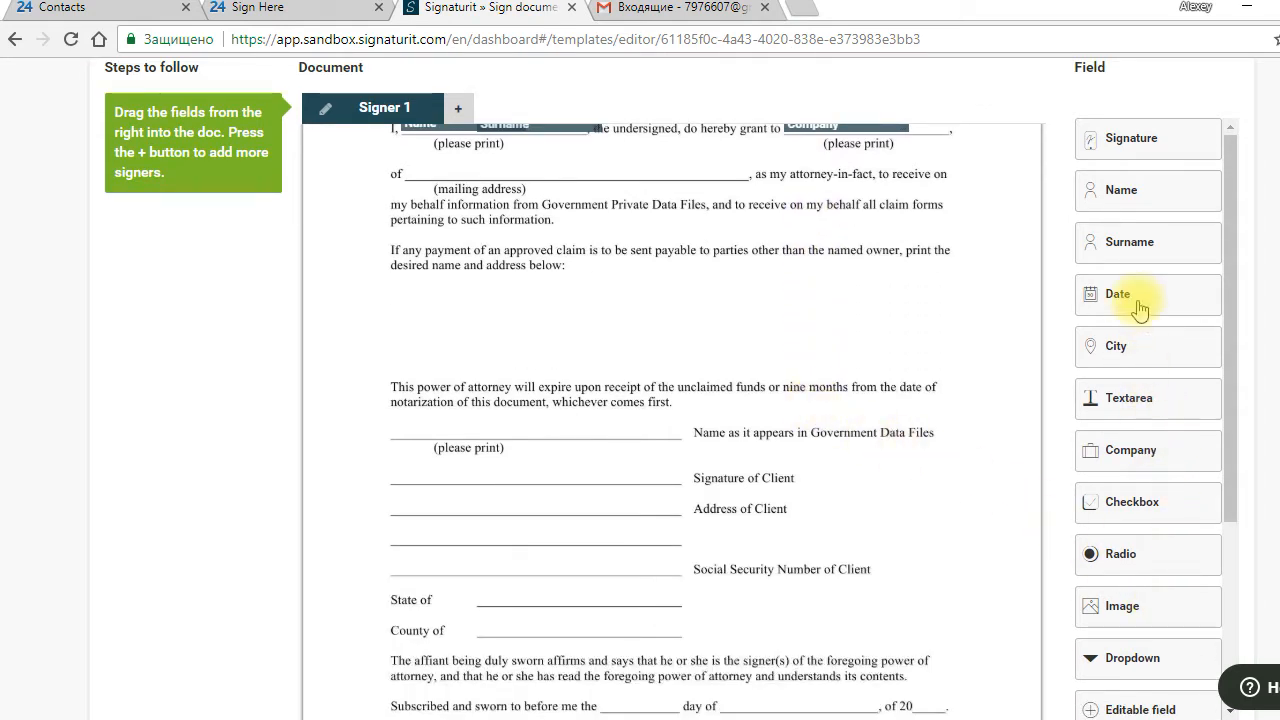
left_click_drag(1140, 296, 656, 664)
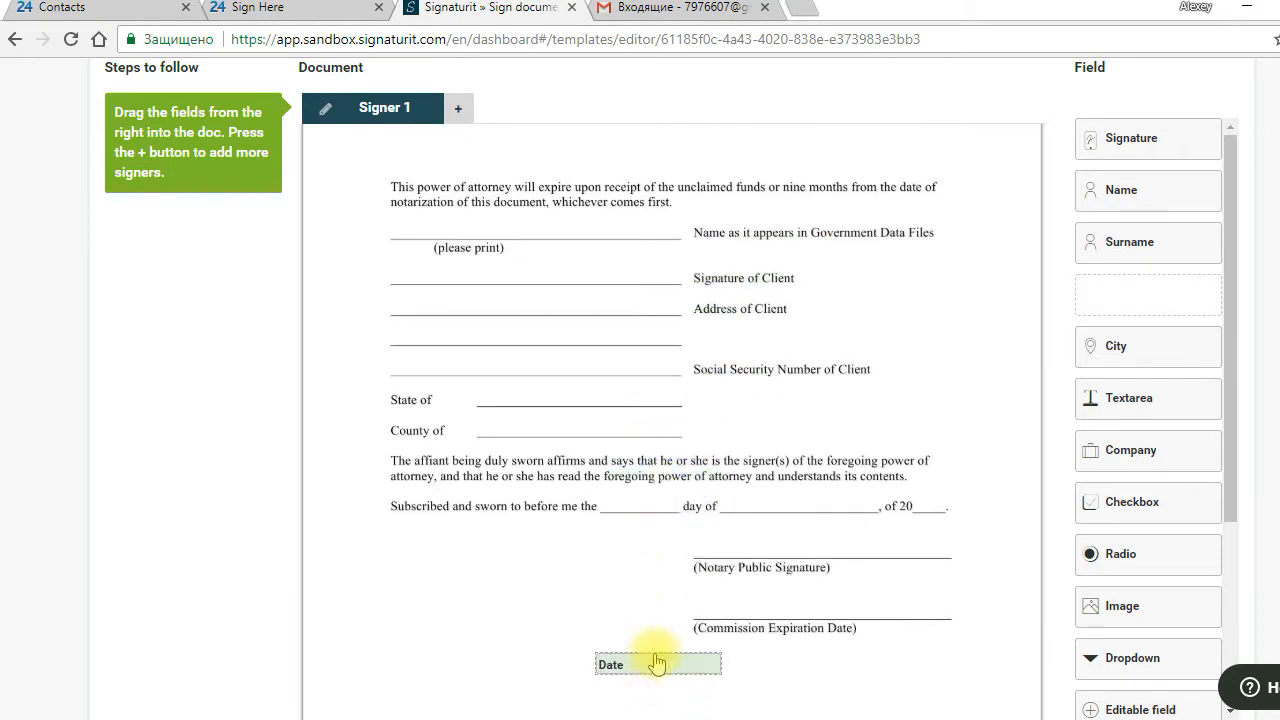
left_click_drag(658, 664, 664, 474)
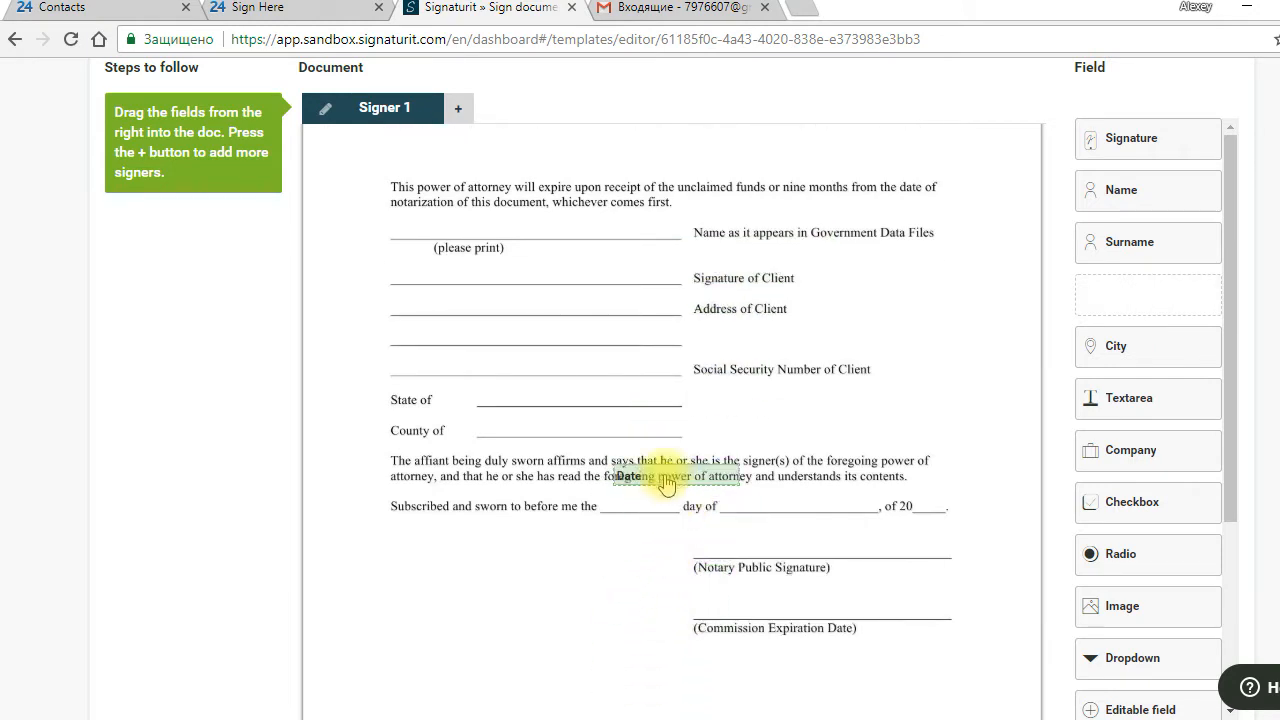
left_click_drag(664, 476, 640, 500)
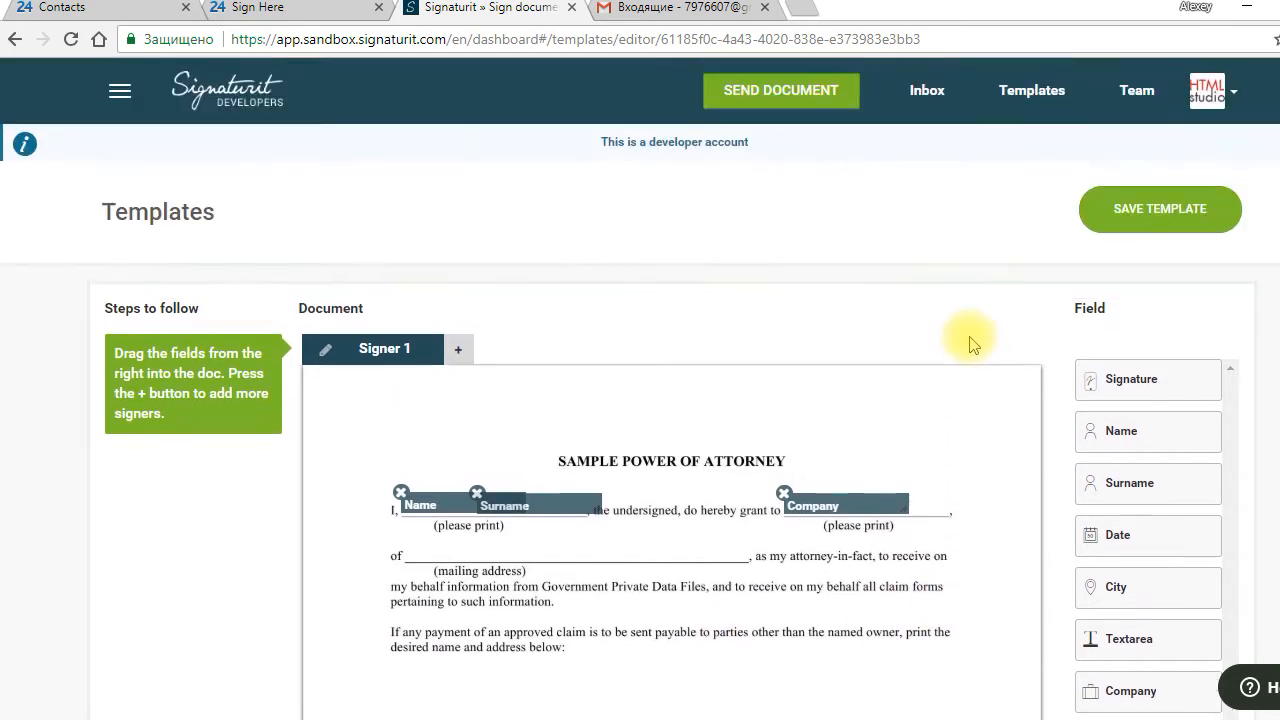
mouse_move(638, 352)
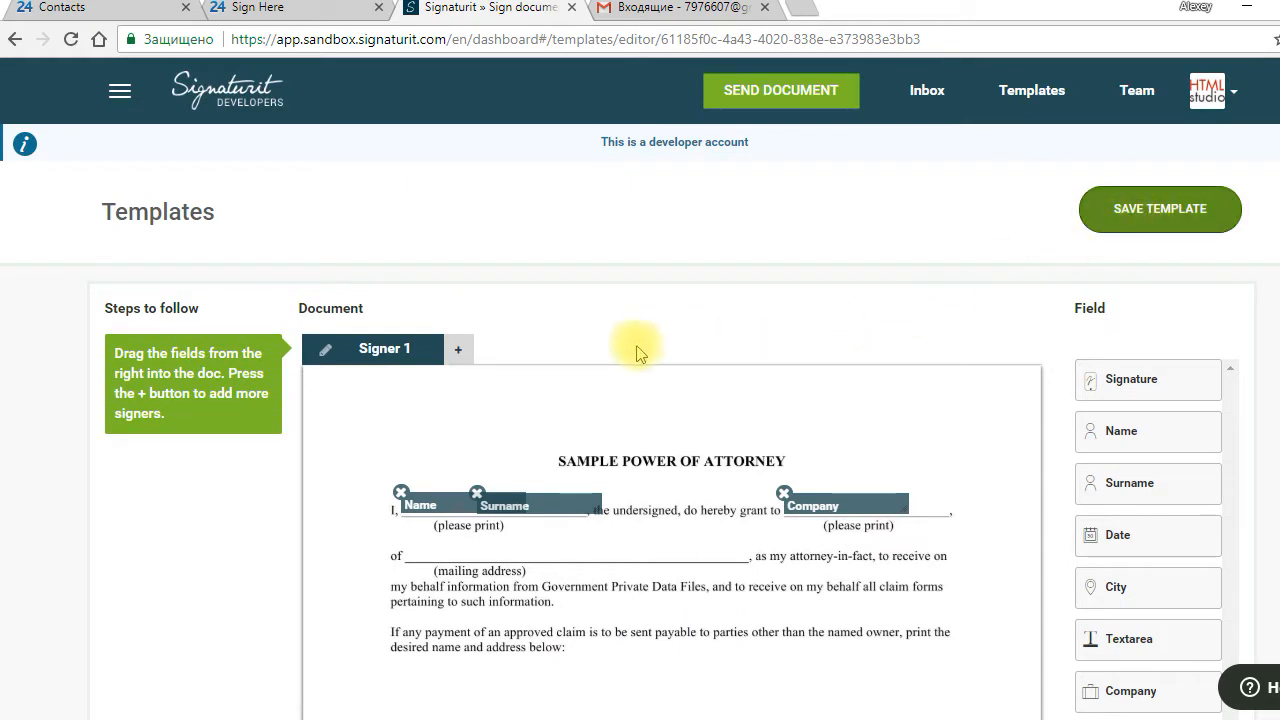
Save the one-person template under the name #PowerOfAtornew.
left_click(1160, 210)
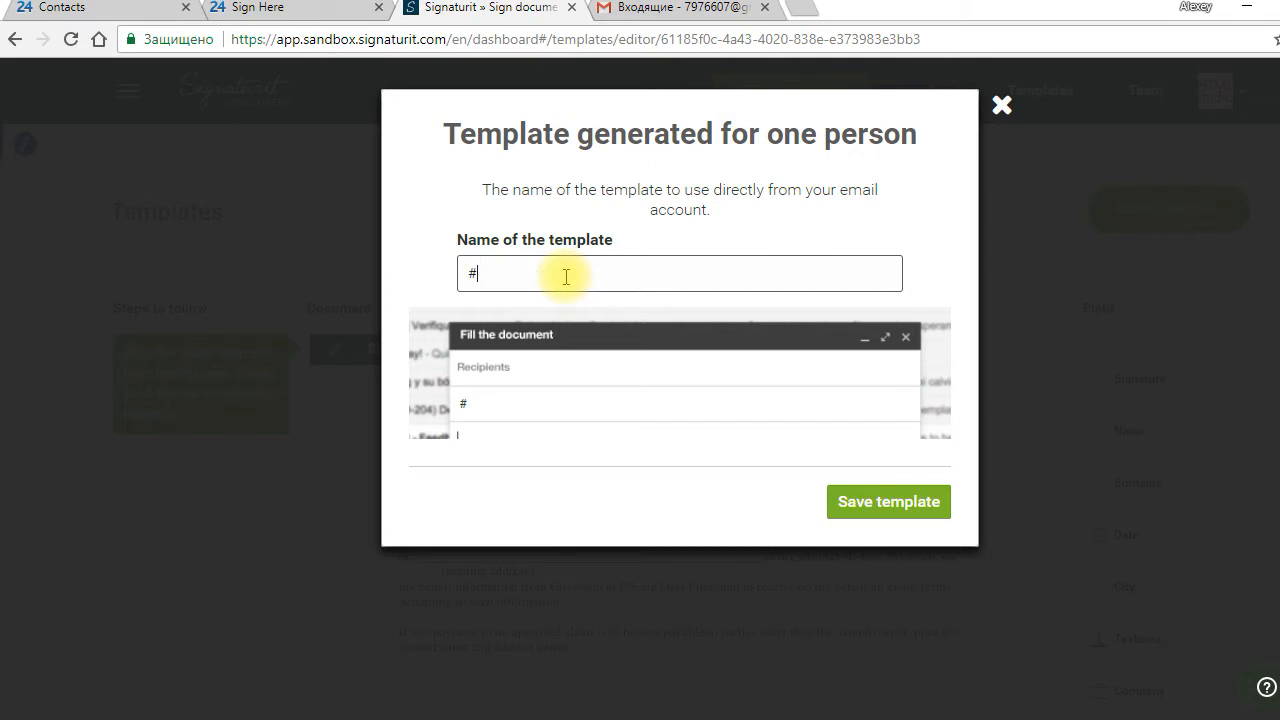
type("Power")
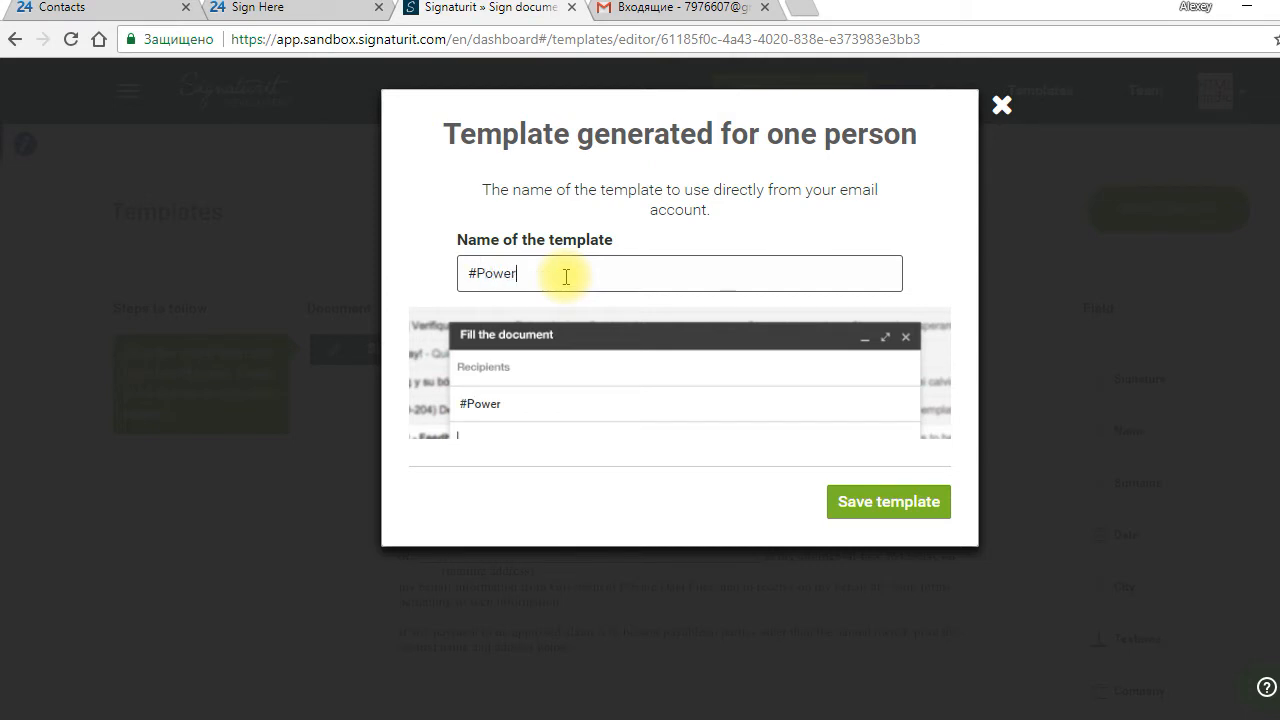
type("OfAt")
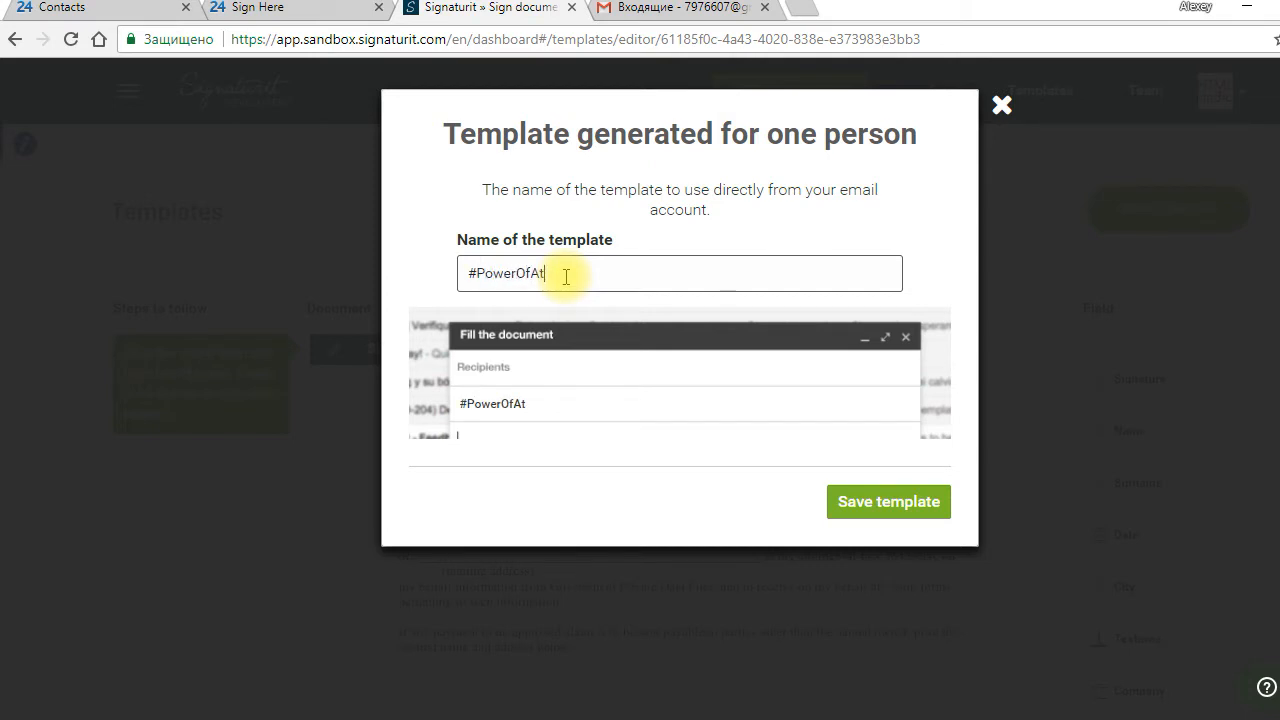
type("ornew")
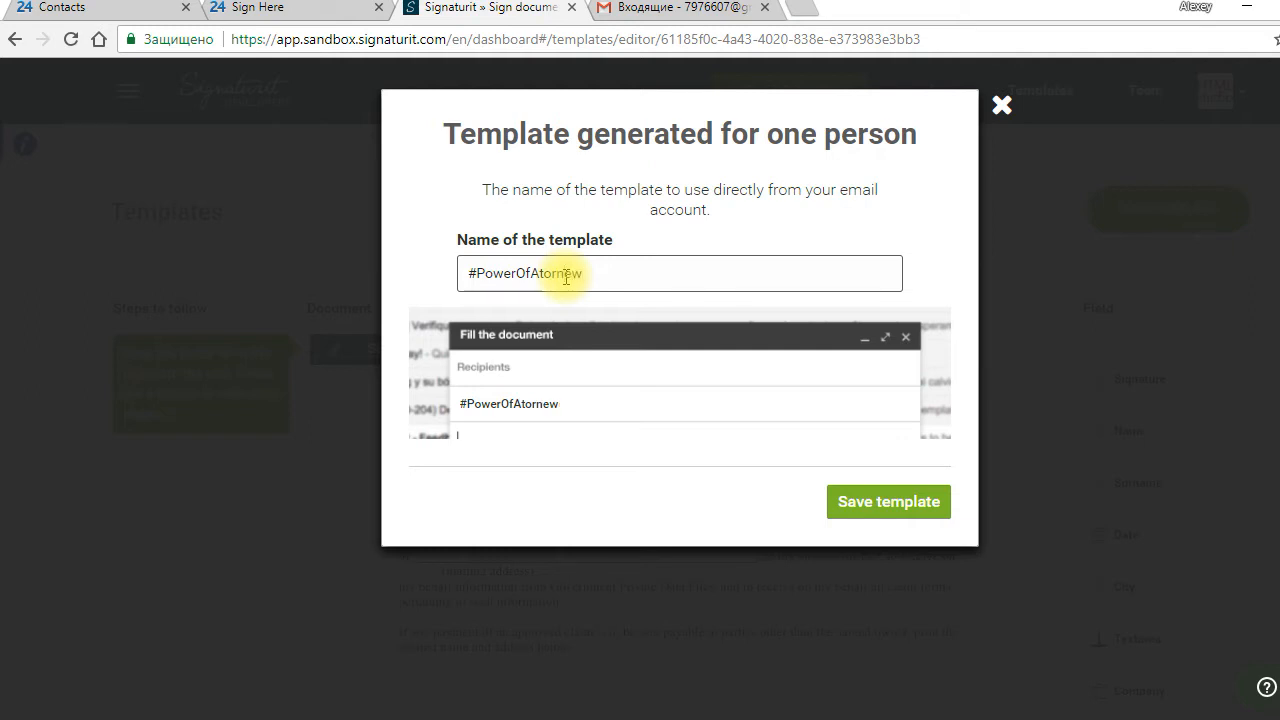
left_click(888, 500)
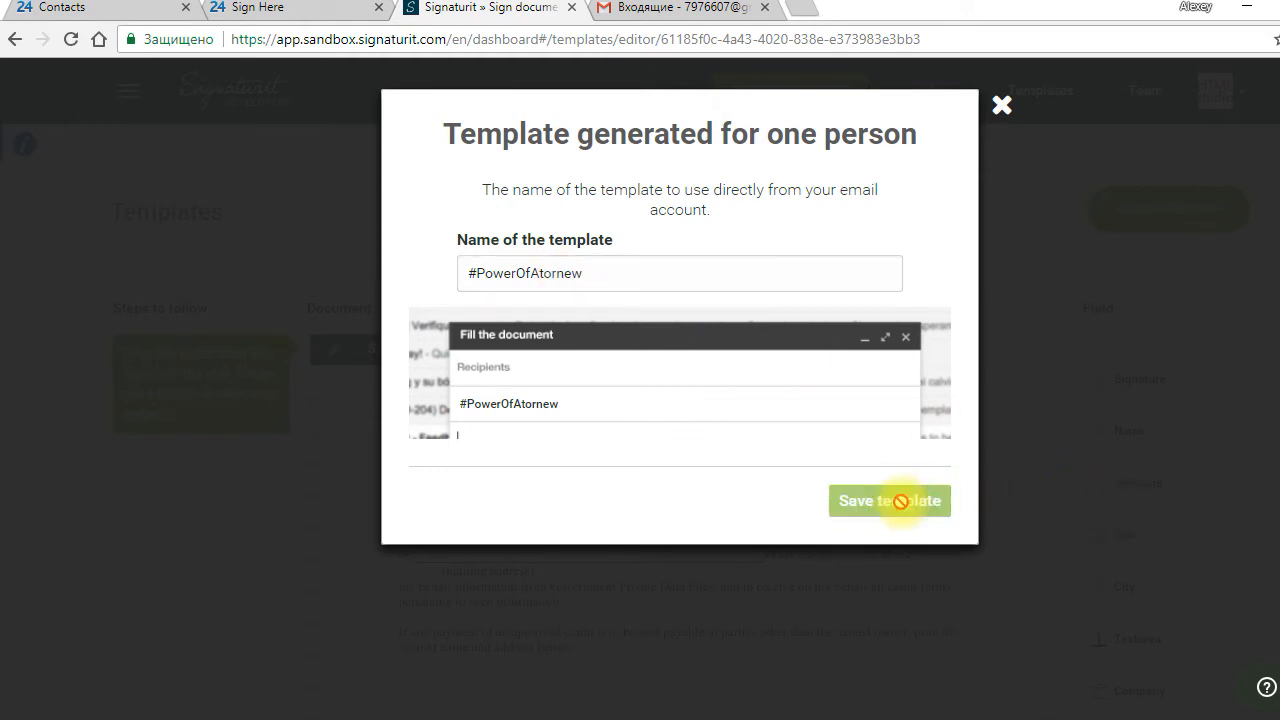
left_click(890, 500)
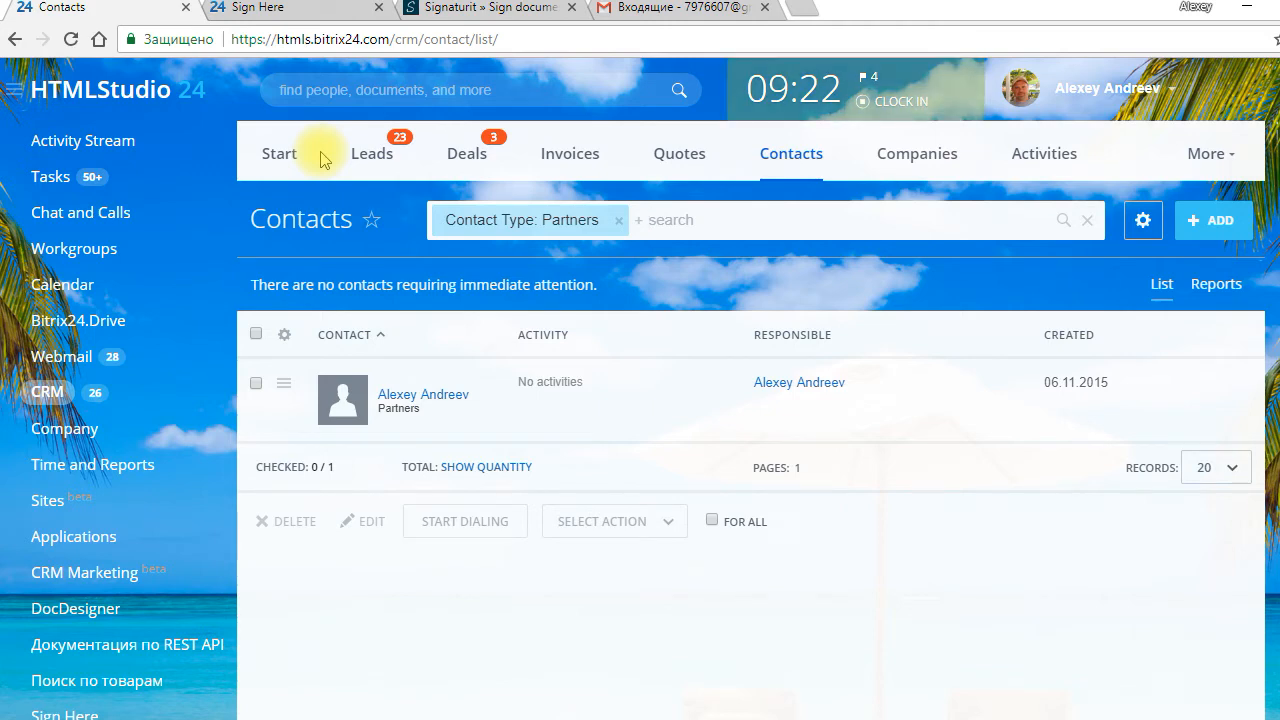
mouse_move(528, 398)
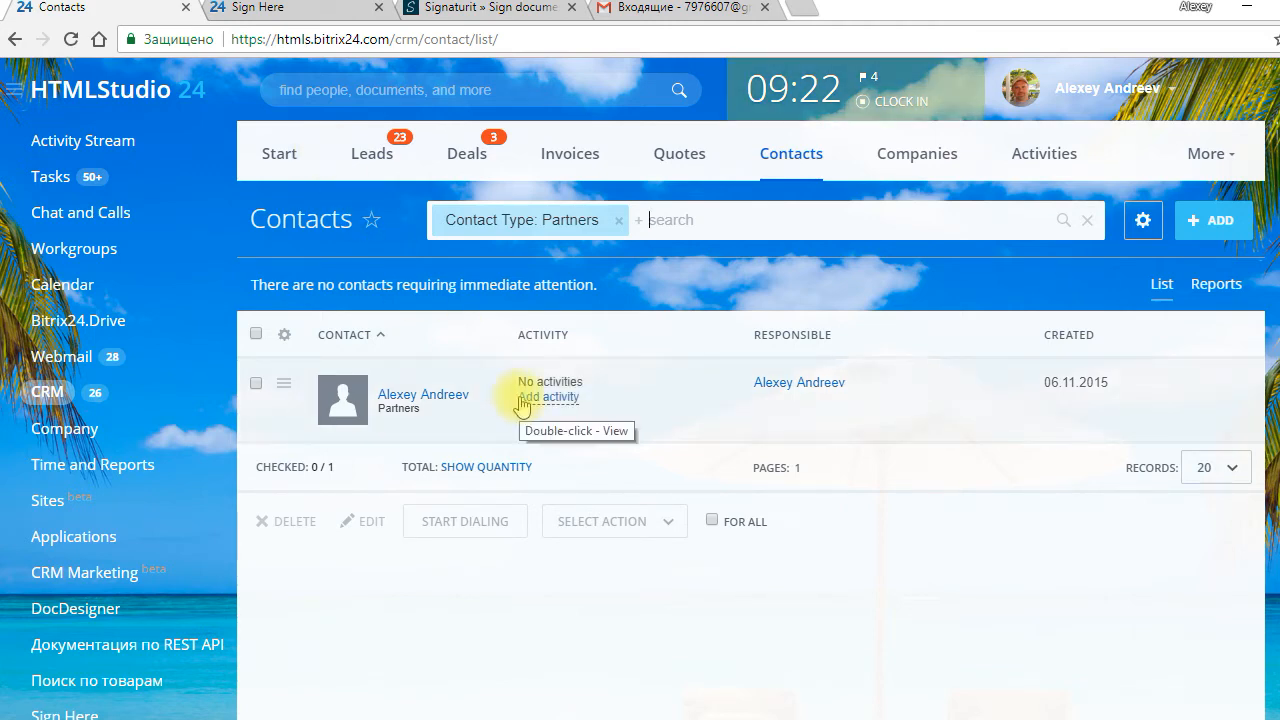
mouse_move(424, 394)
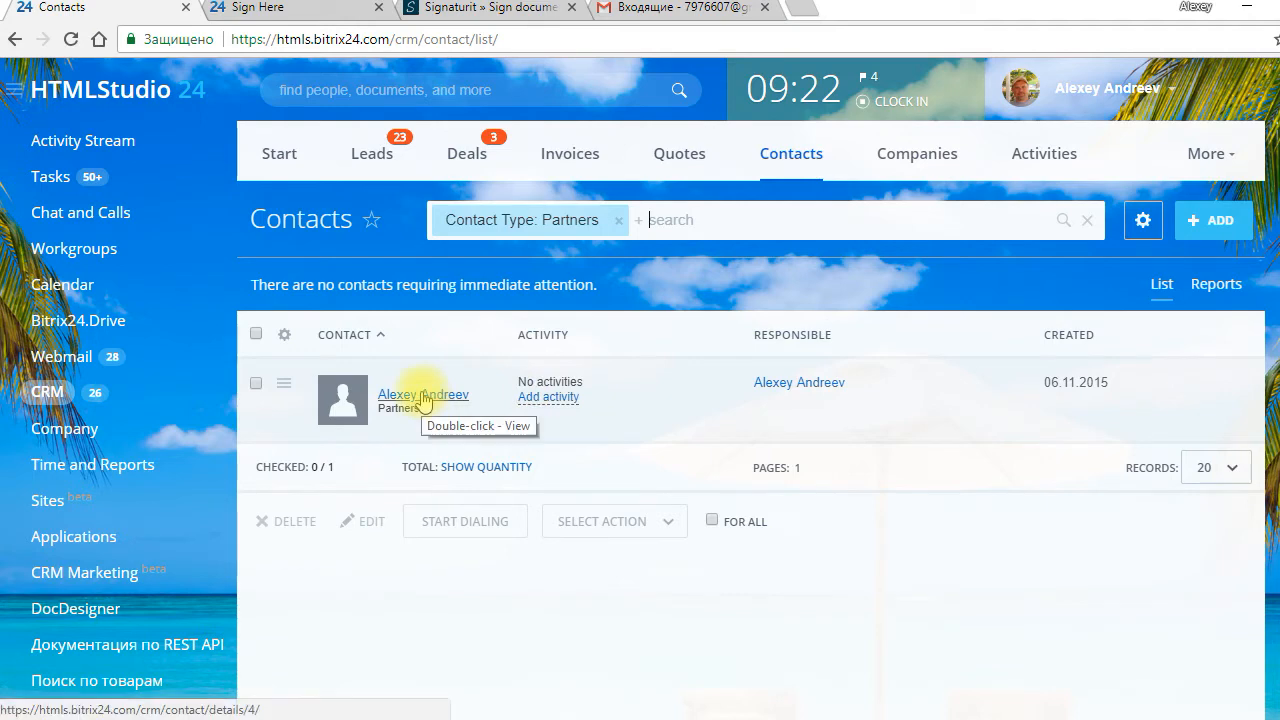
double_click(420, 394)
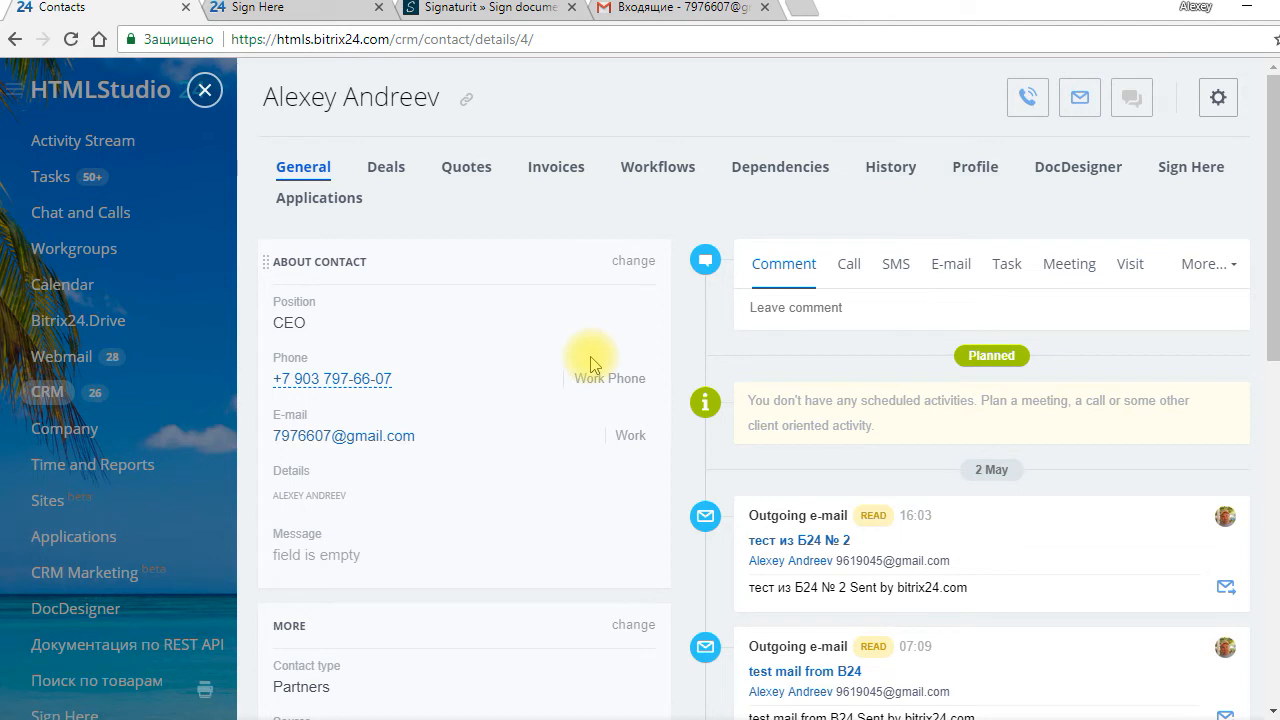
left_click(1192, 168)
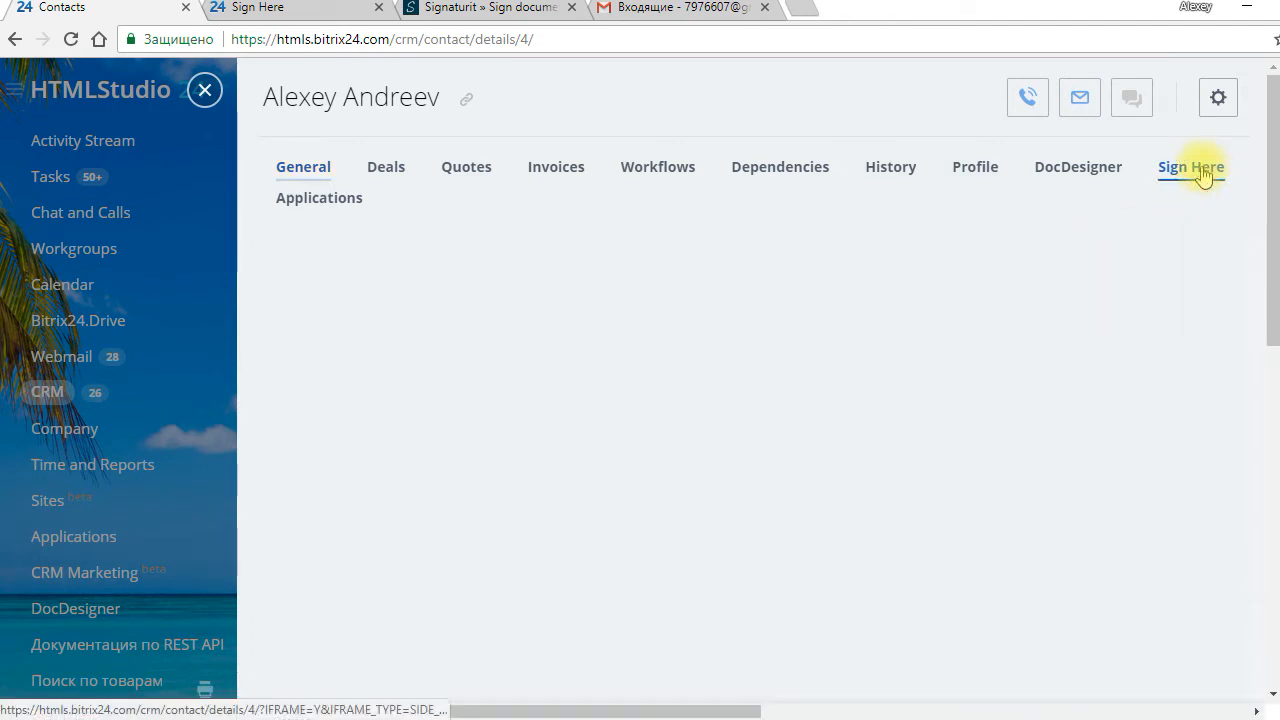
View the contact's Signed documents, then return to the Signature Request form.
left_click(1192, 168)
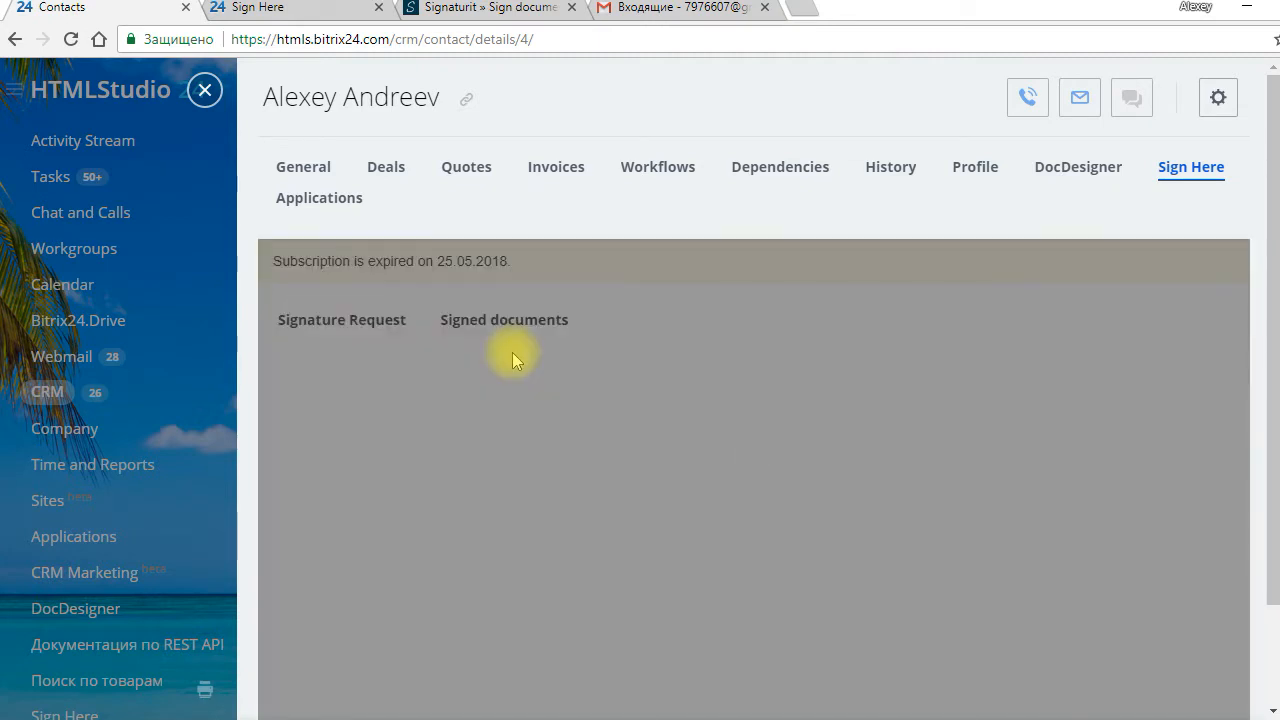
left_click(504, 320)
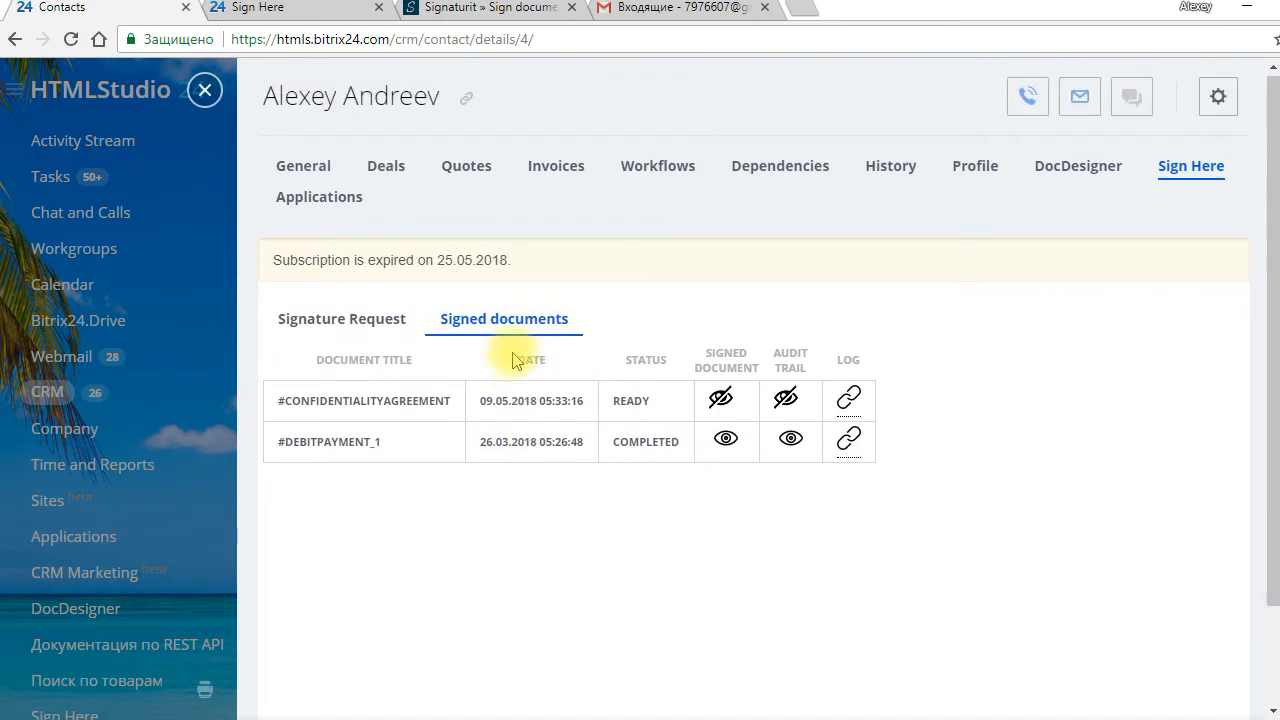
left_click(340, 318)
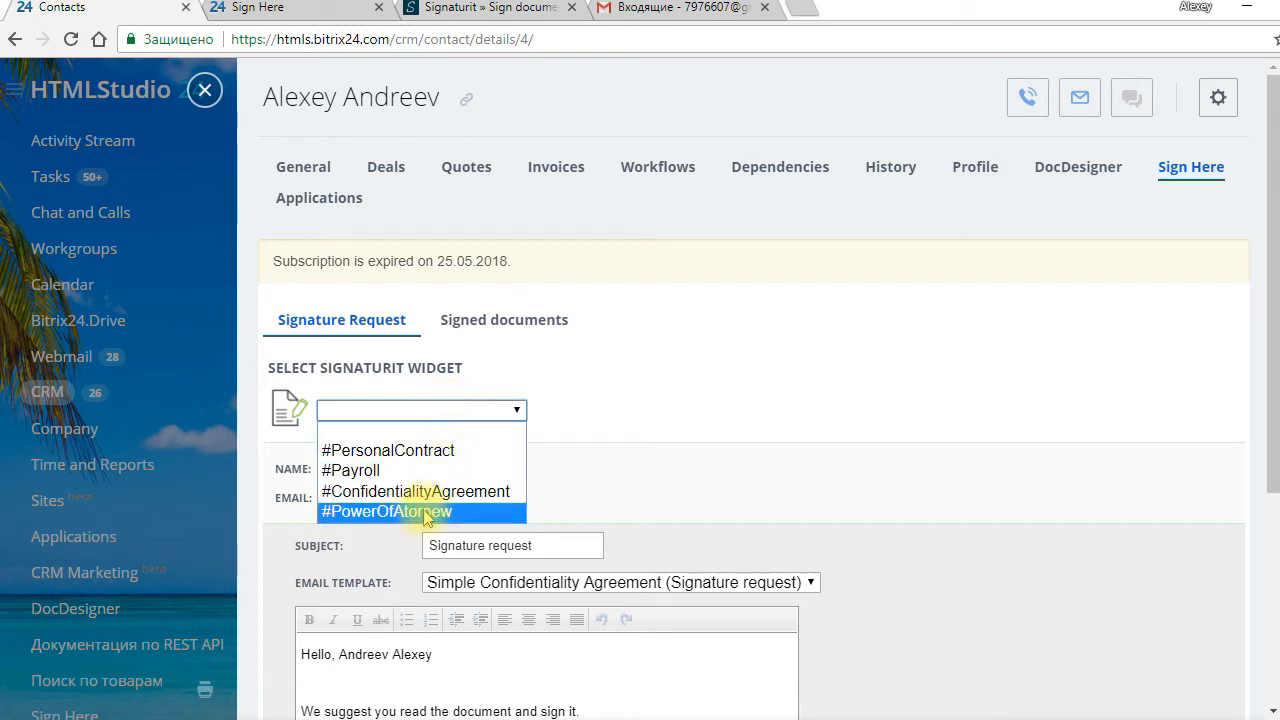
Select the #PowerOfAtornew widget and send the signature request to the contact.
left_click(388, 512)
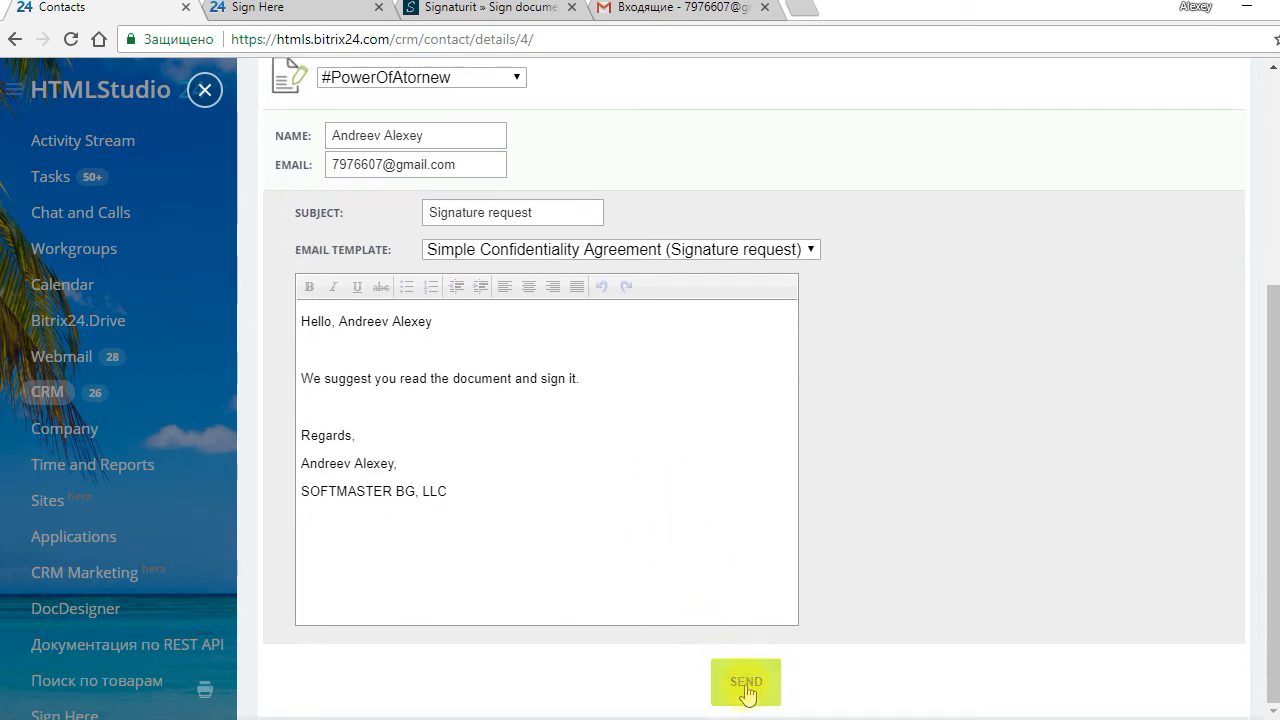
left_click(746, 680)
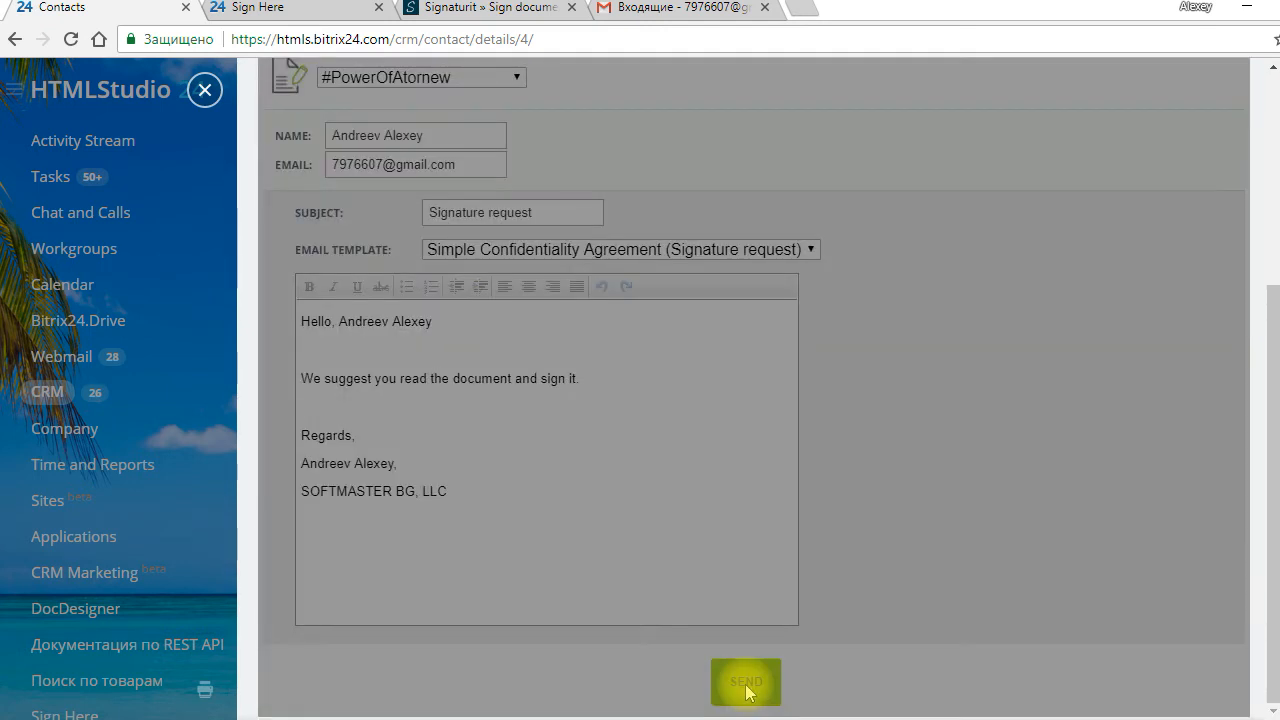
left_click(746, 682)
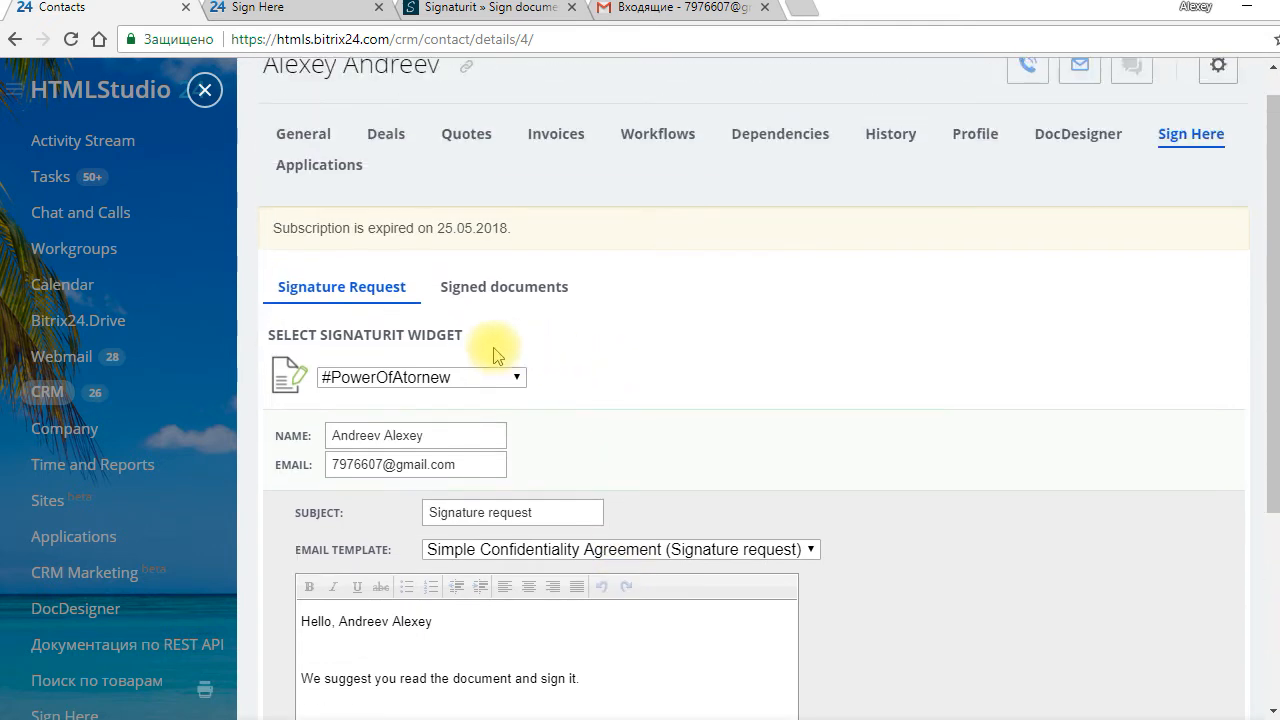
Check #POWEROFATORNEW is queued in Signed documents and view #DEBITPAYMENT_1's event log.
left_click(504, 288)
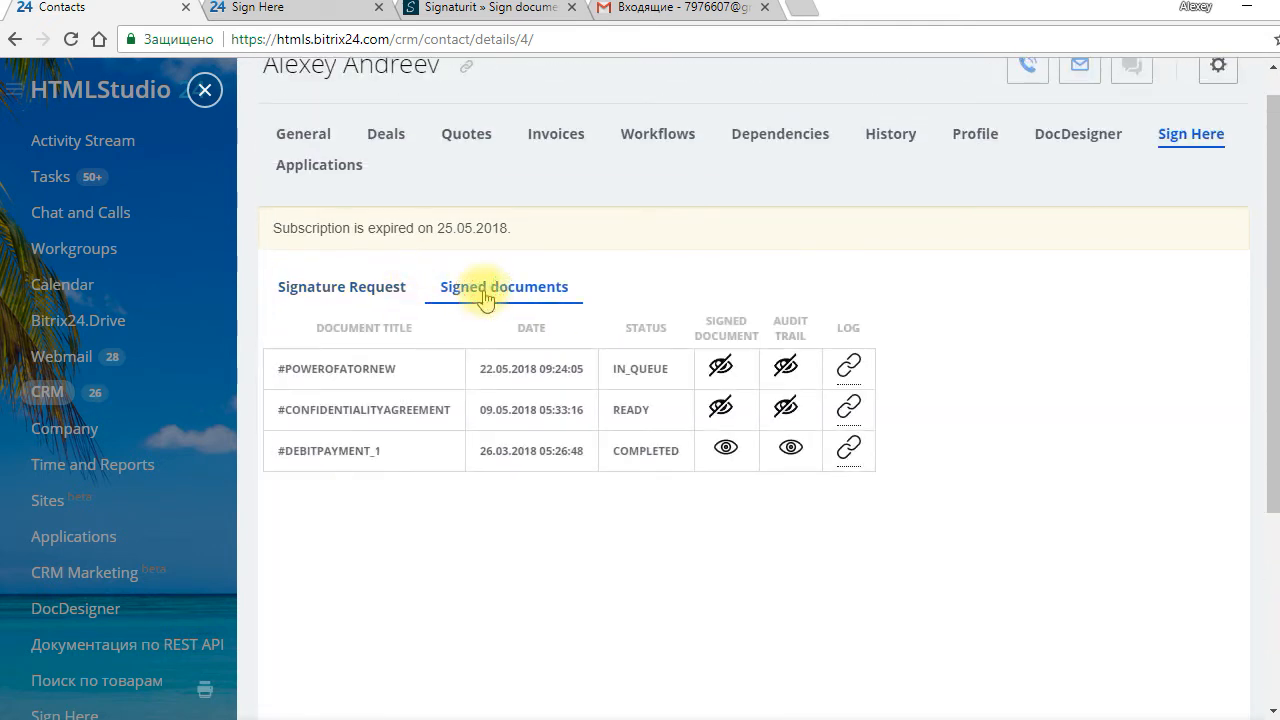
left_click(848, 448)
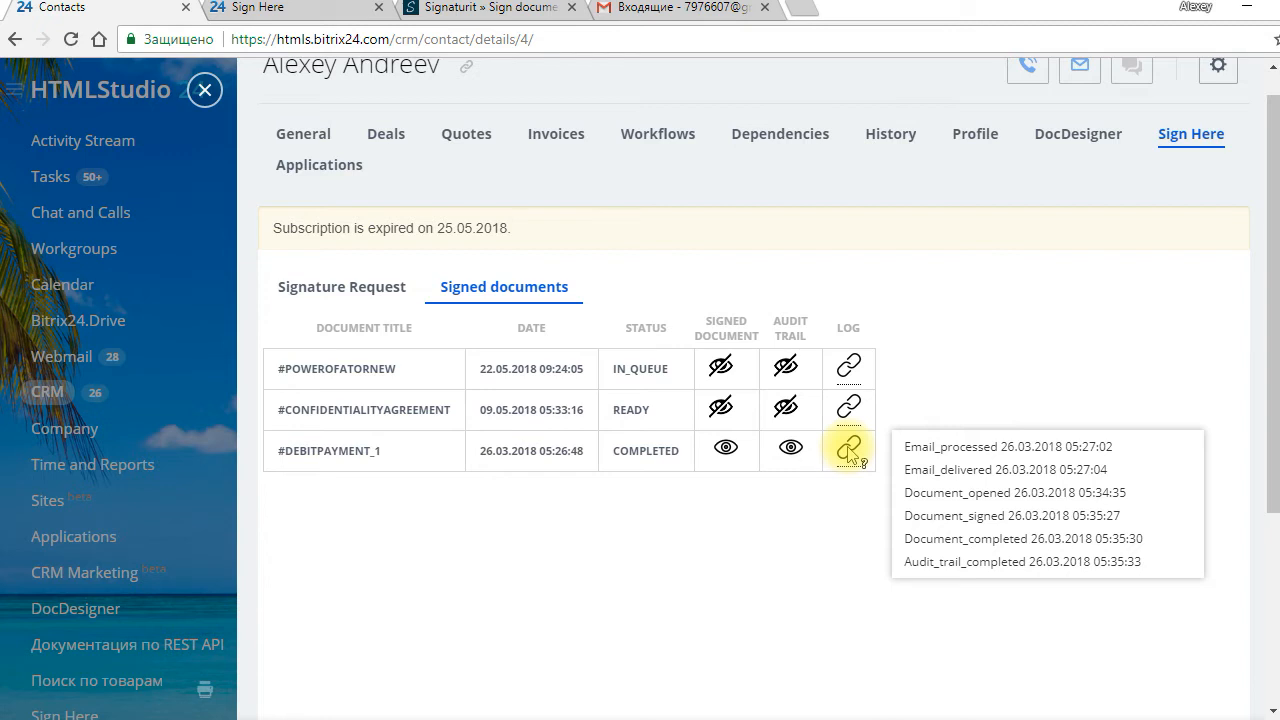
mouse_move(850, 530)
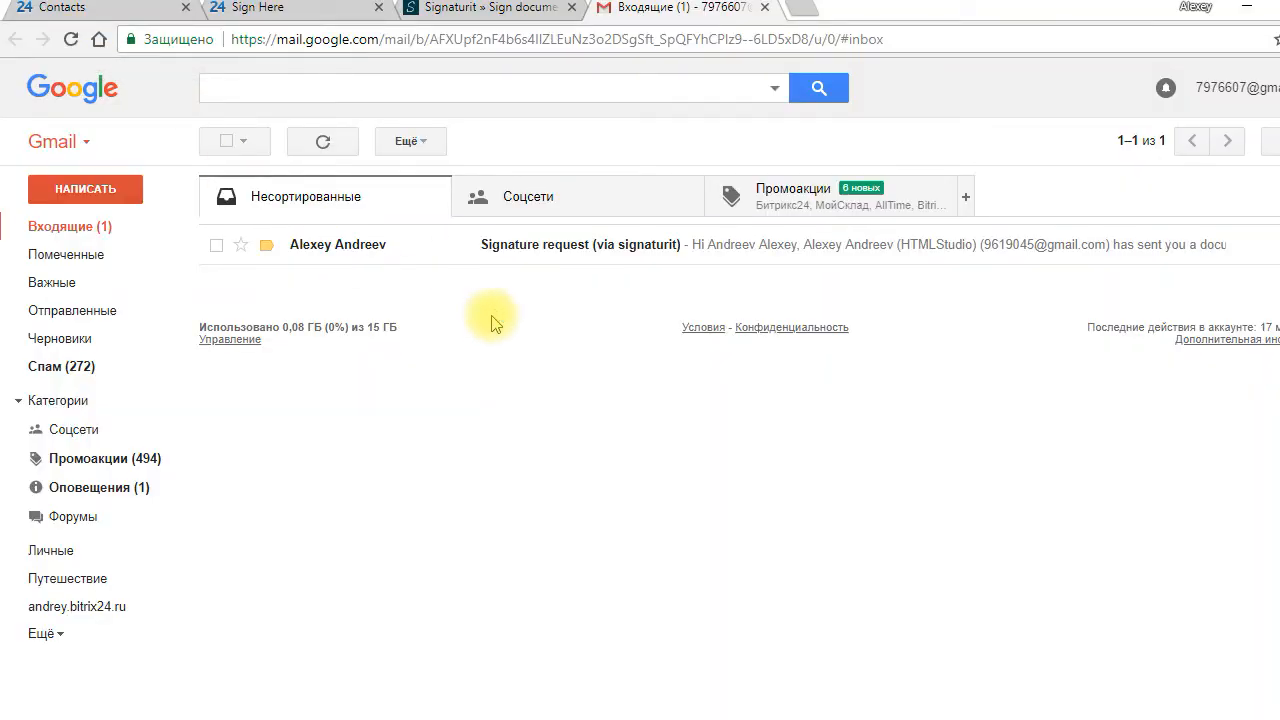
mouse_move(636, 290)
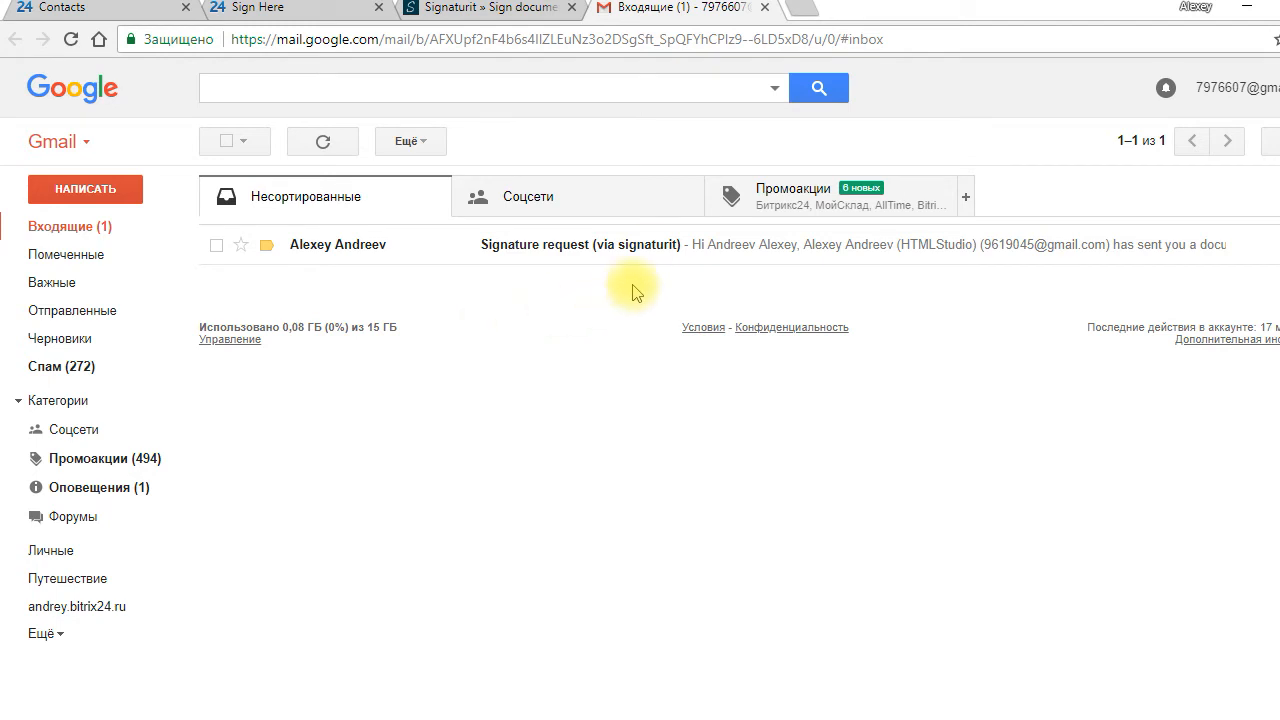
Open the 'Signature request (via signaturit)' email and launch the document for signing.
left_click(580, 244)
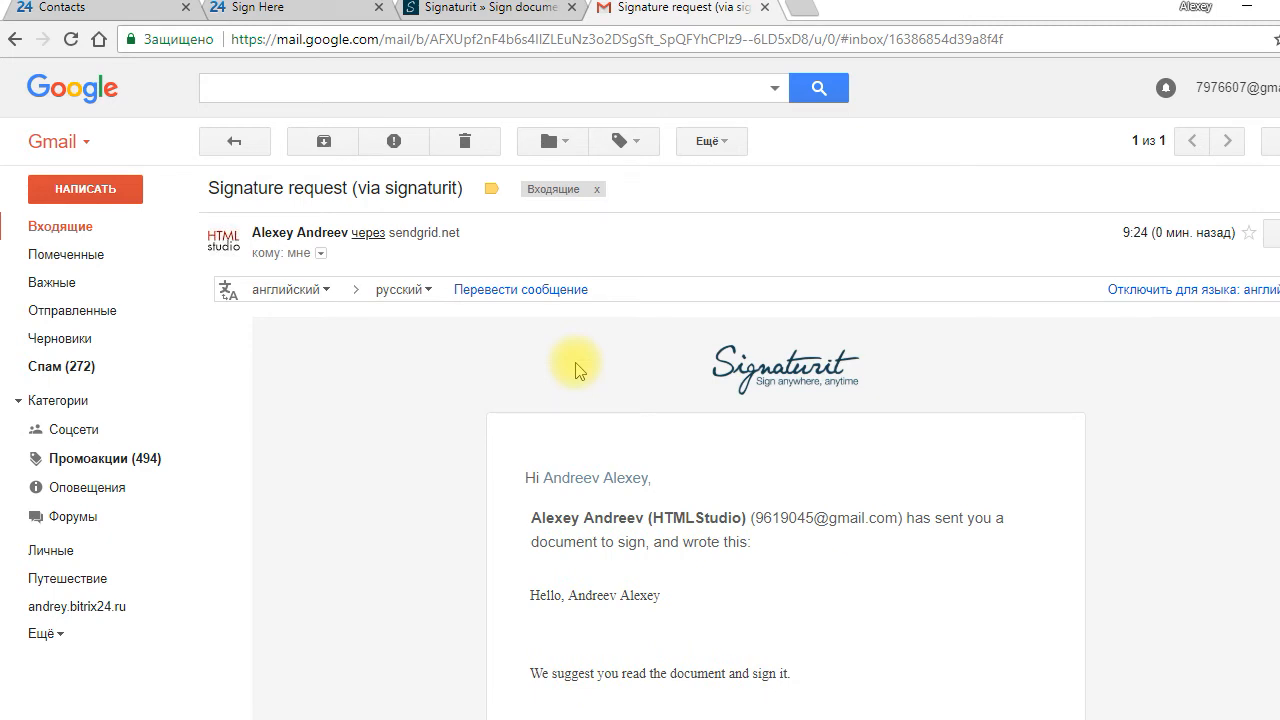
scroll("down", 3)
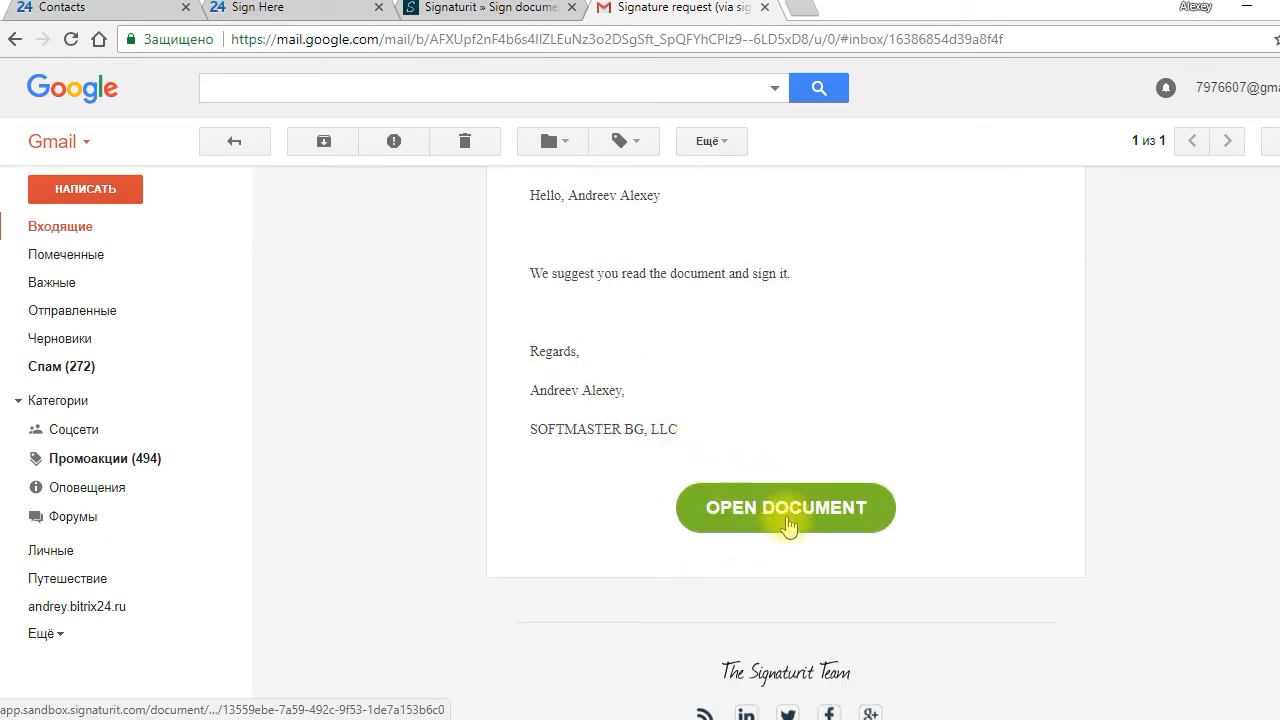
left_click(784, 508)
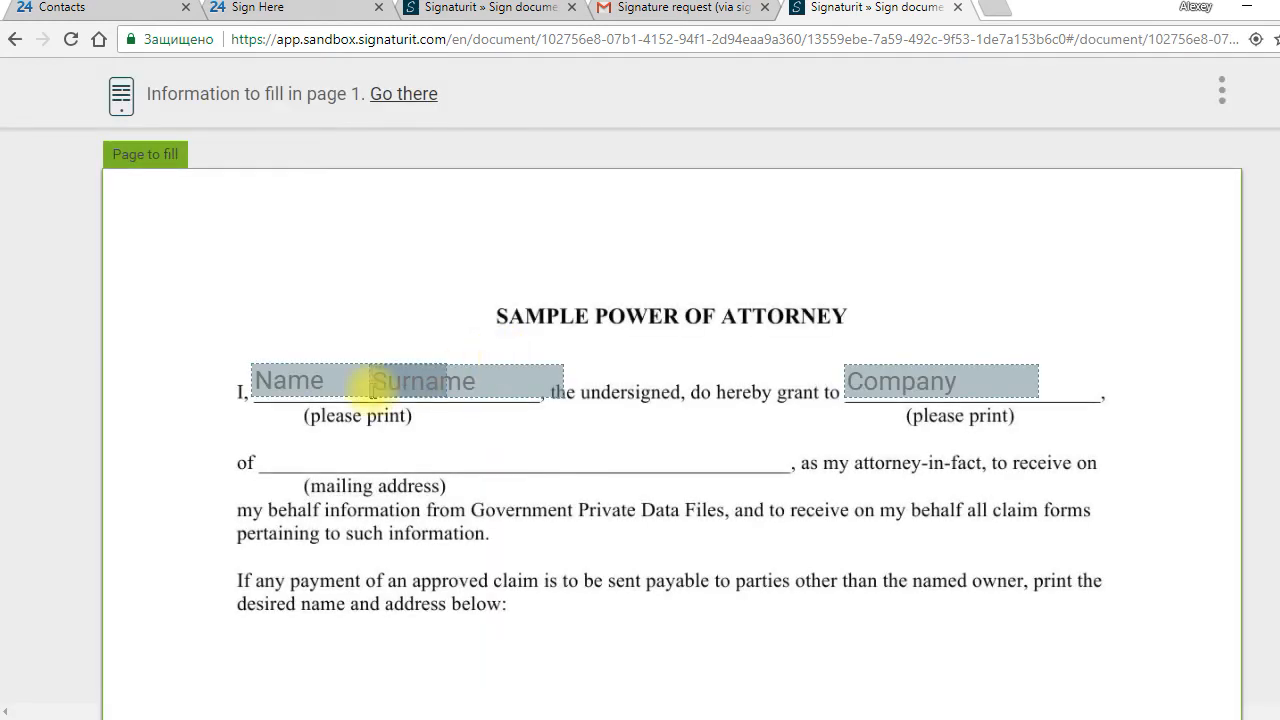
type("A")
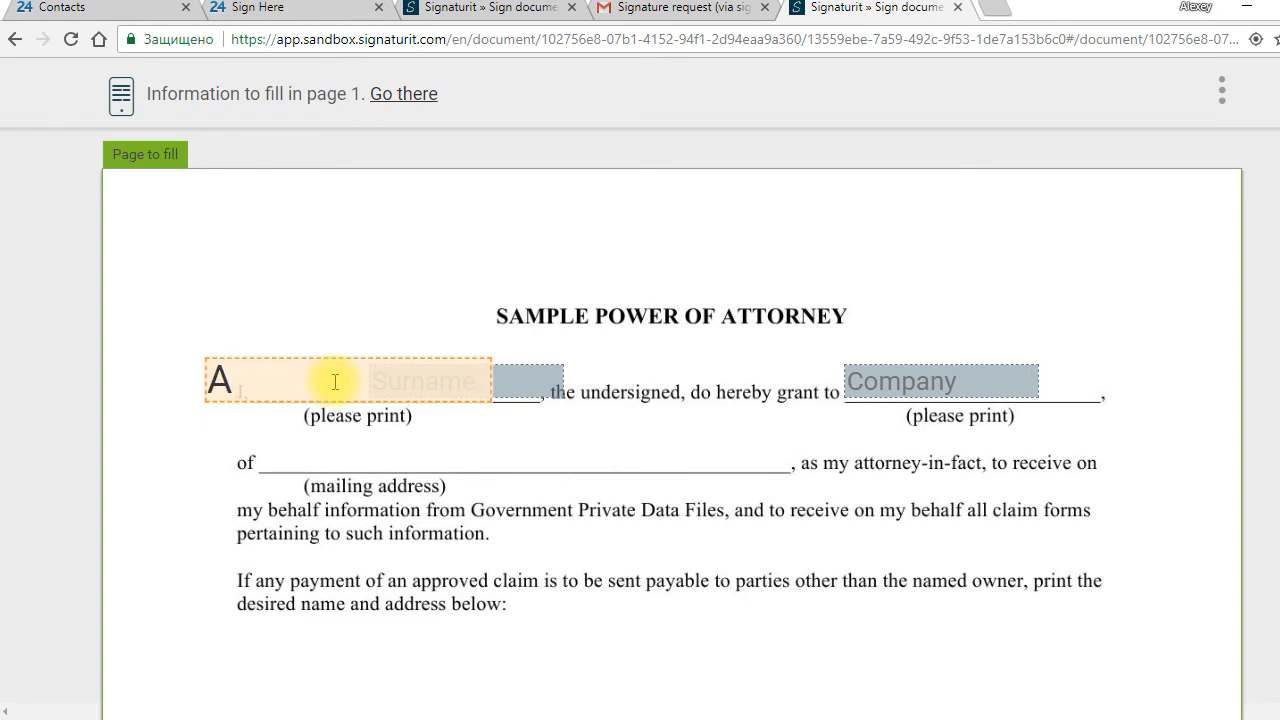
type("Alexey")
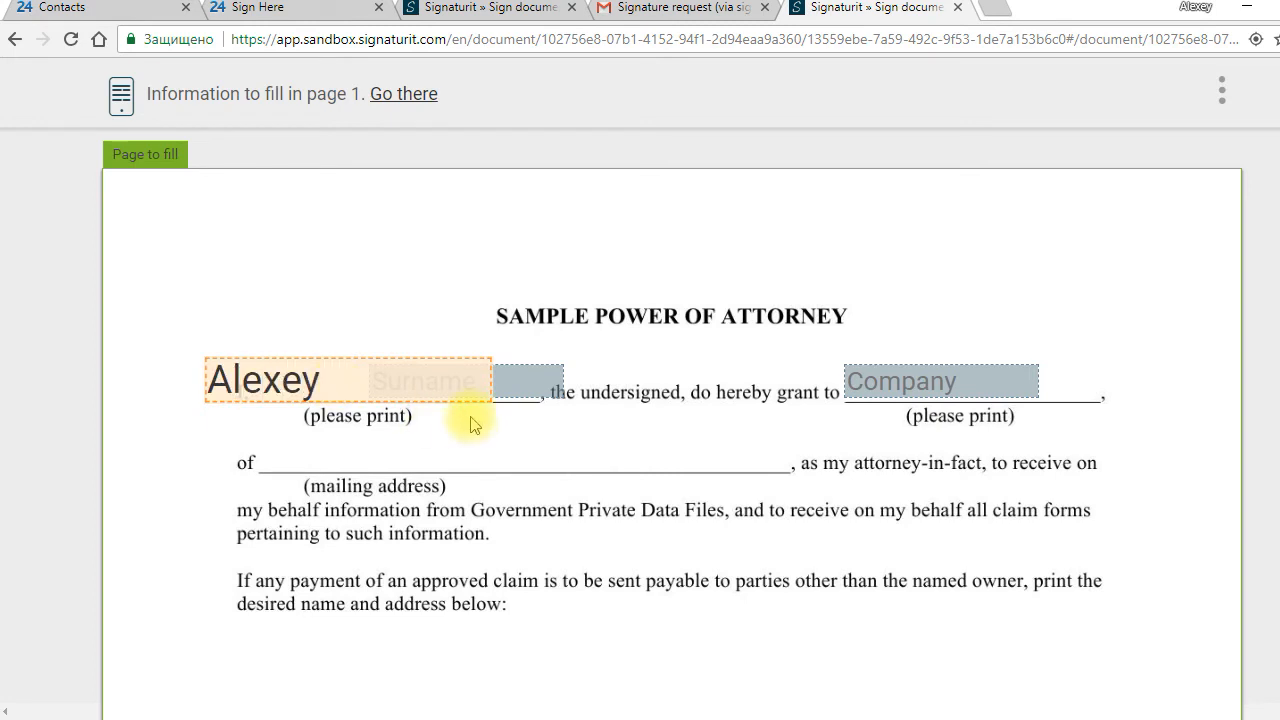
type("Andreev")
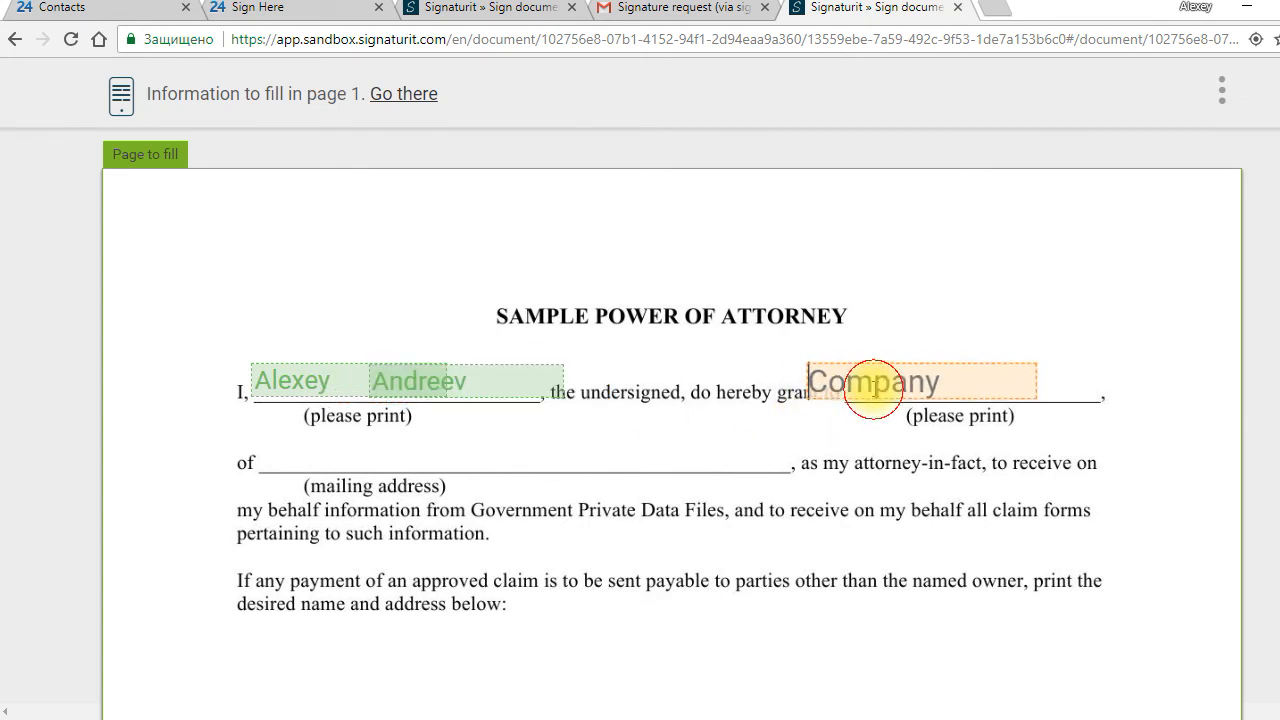
type("SOFT")
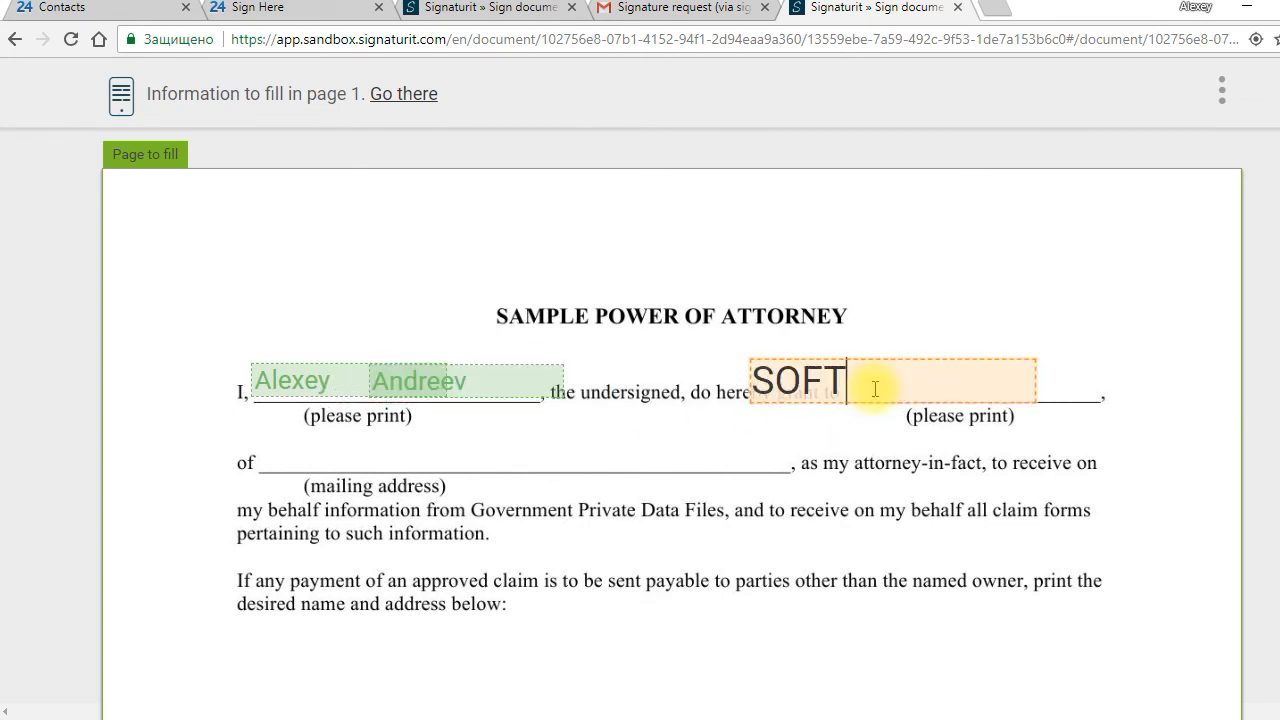
type("MASTER BG LTD")
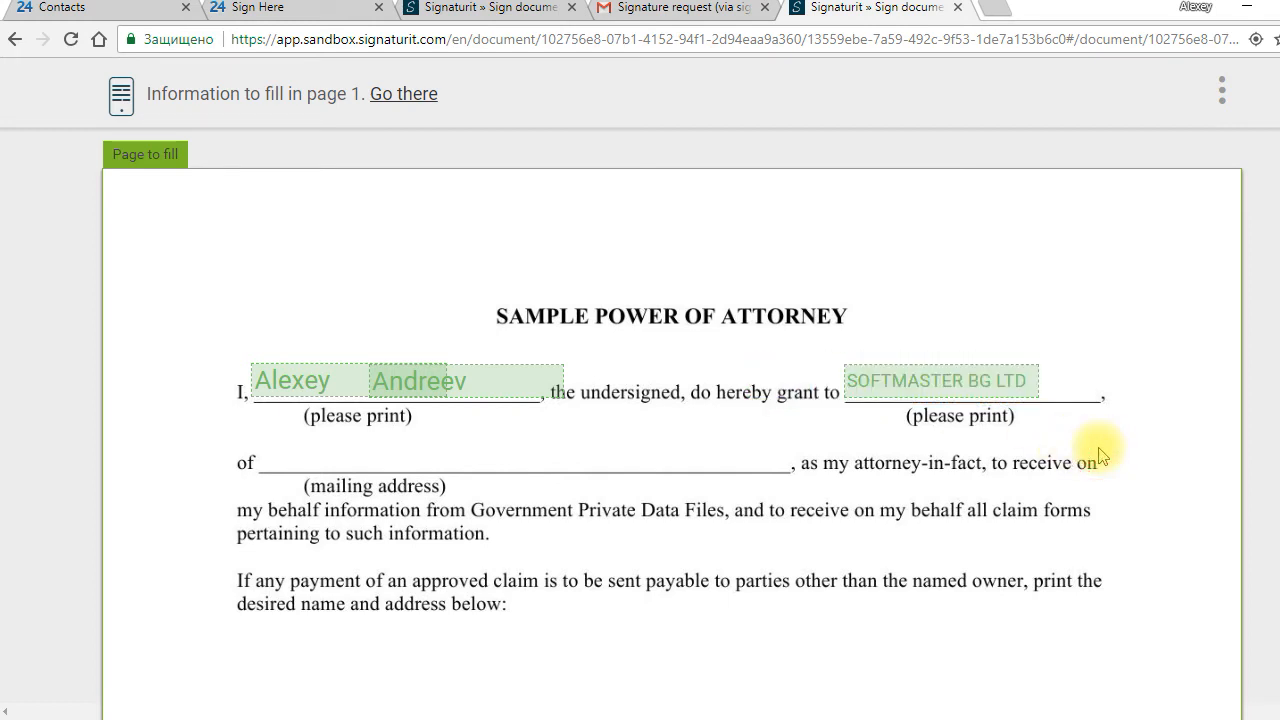
scroll("down", 3)
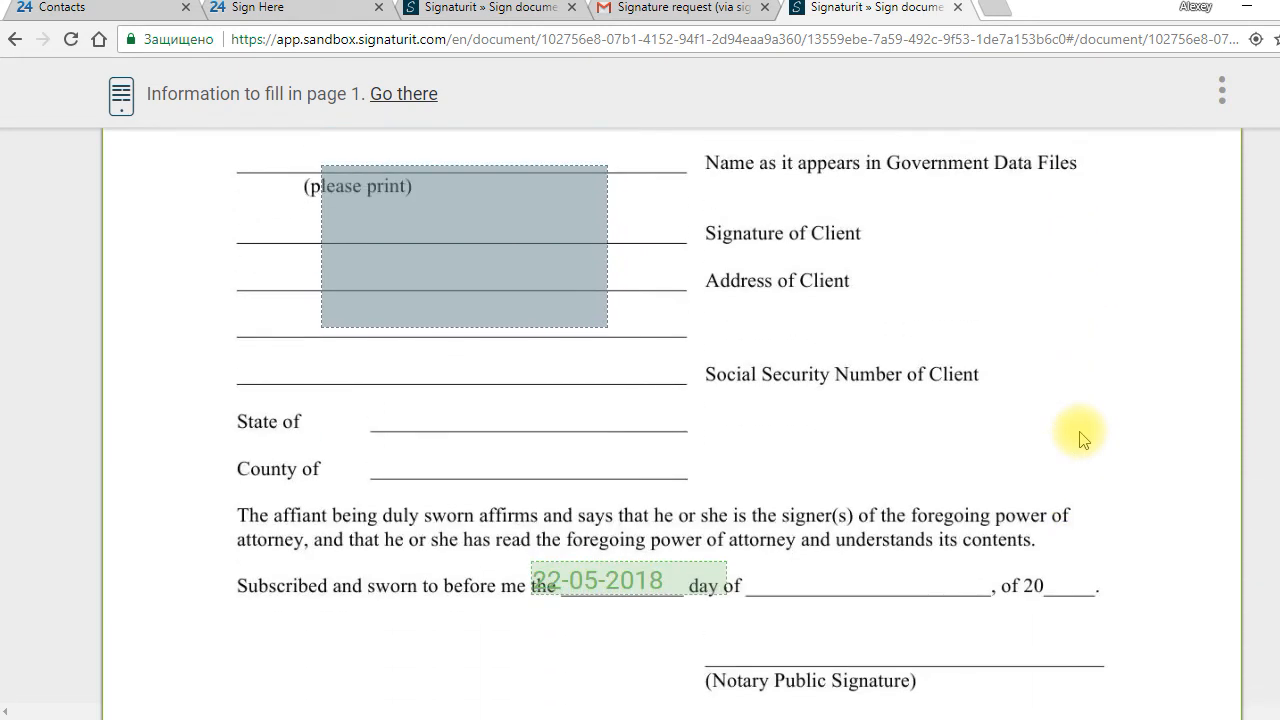
mouse_move(556, 348)
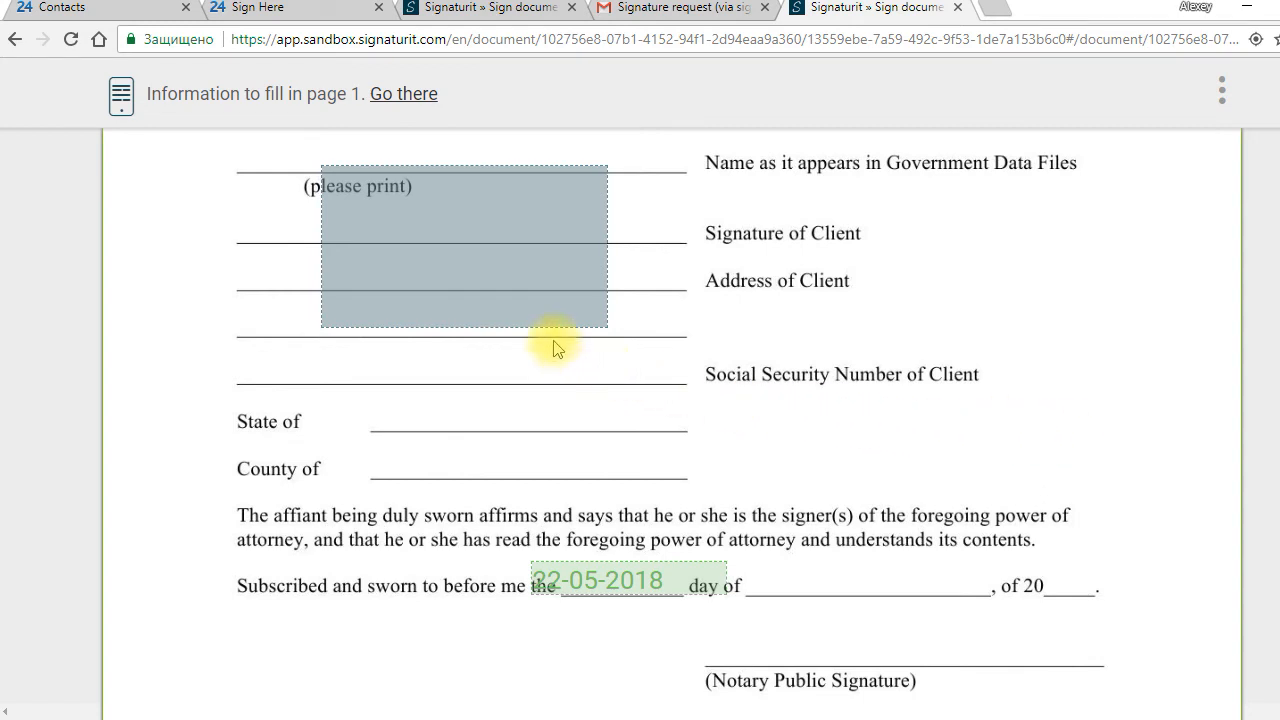
mouse_move(476, 264)
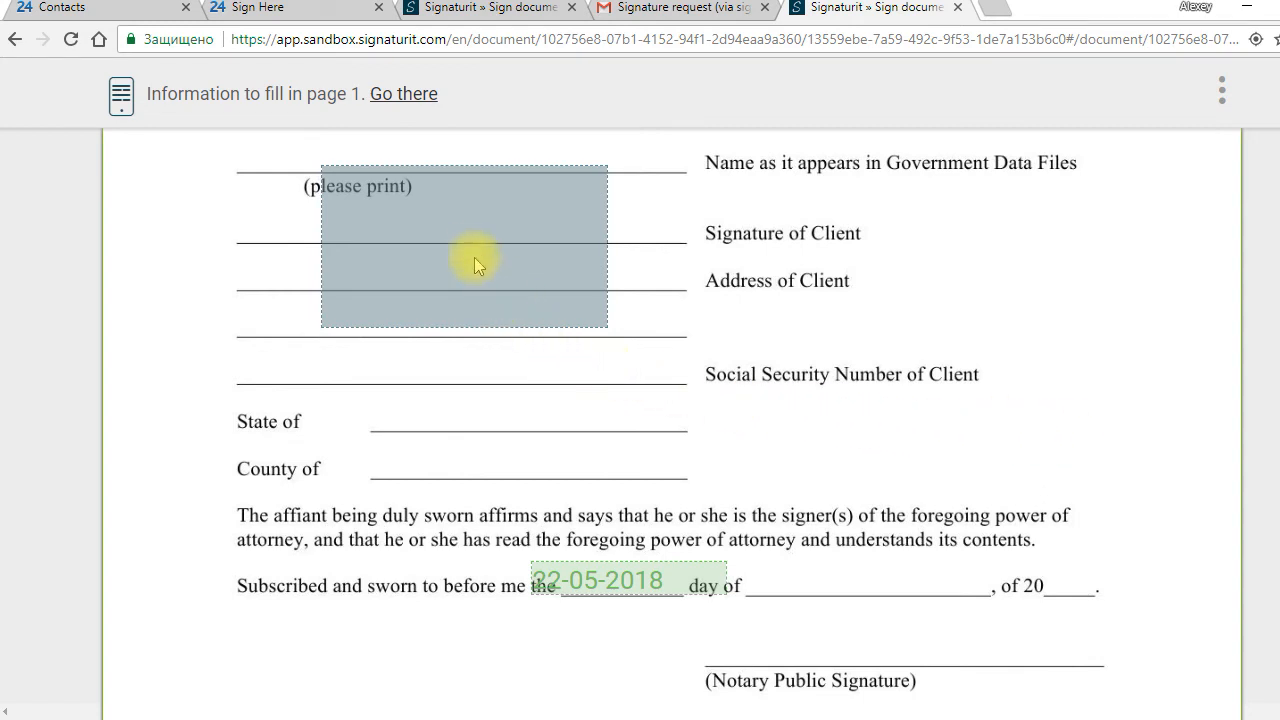
Draw the client's handwritten signature and accept it.
left_click_drag(544, 376, 708, 248)
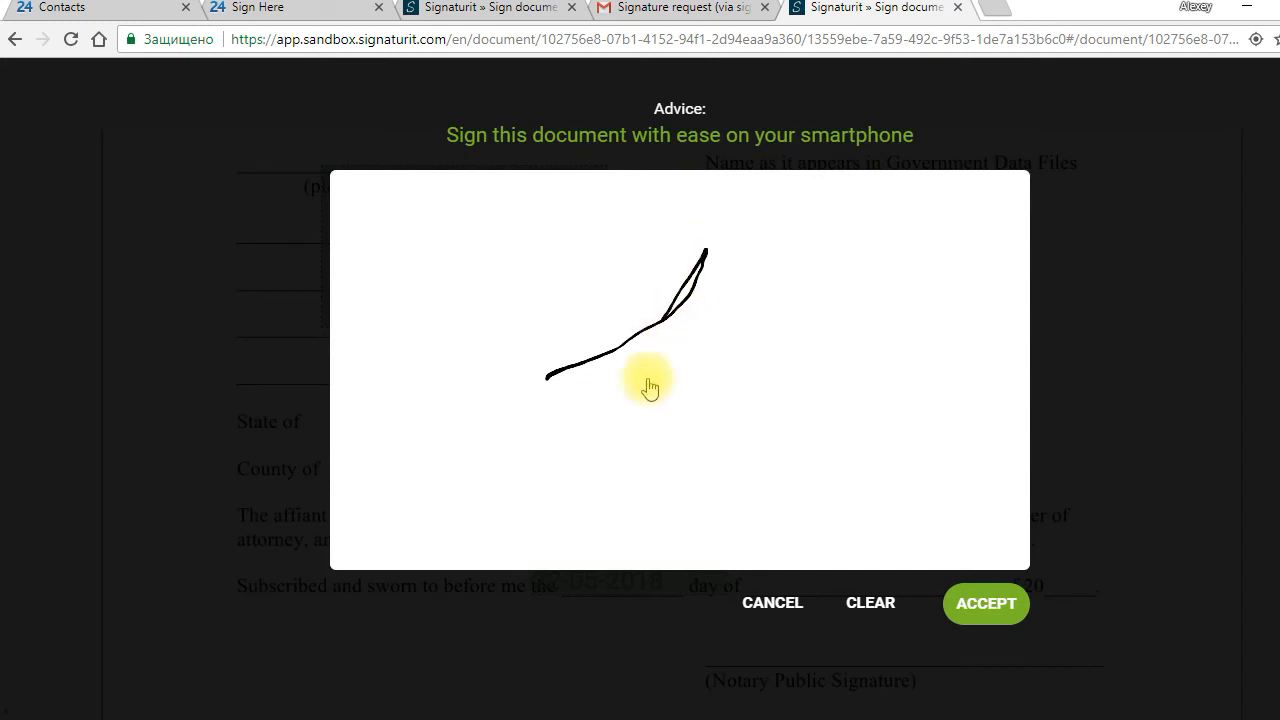
left_click_drag(650, 384, 820, 360)
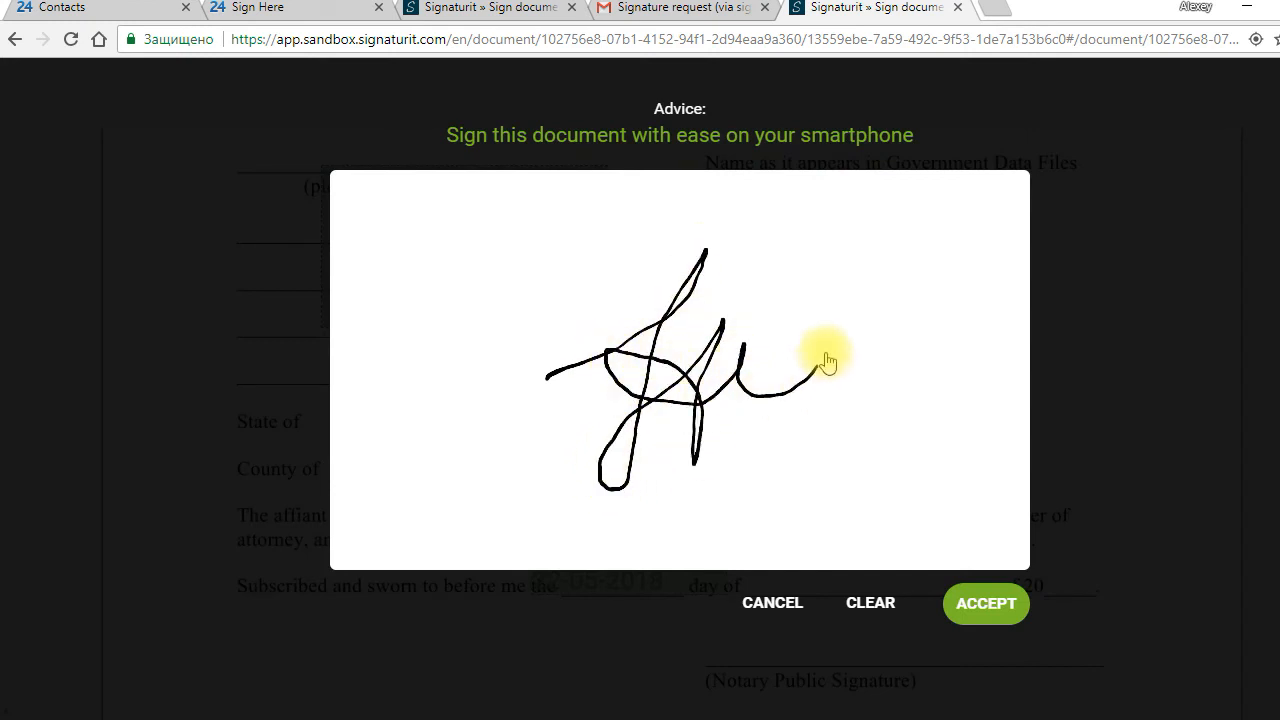
left_click_drag(830, 360, 950, 380)
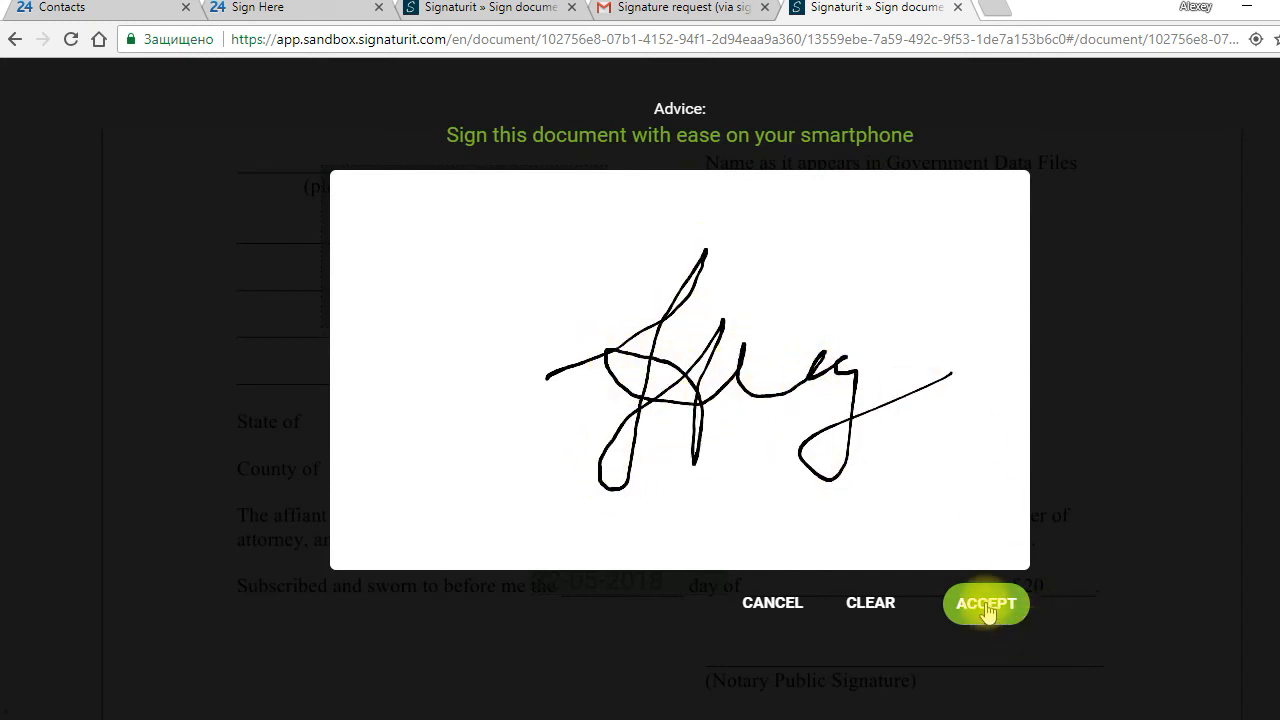
left_click(984, 604)
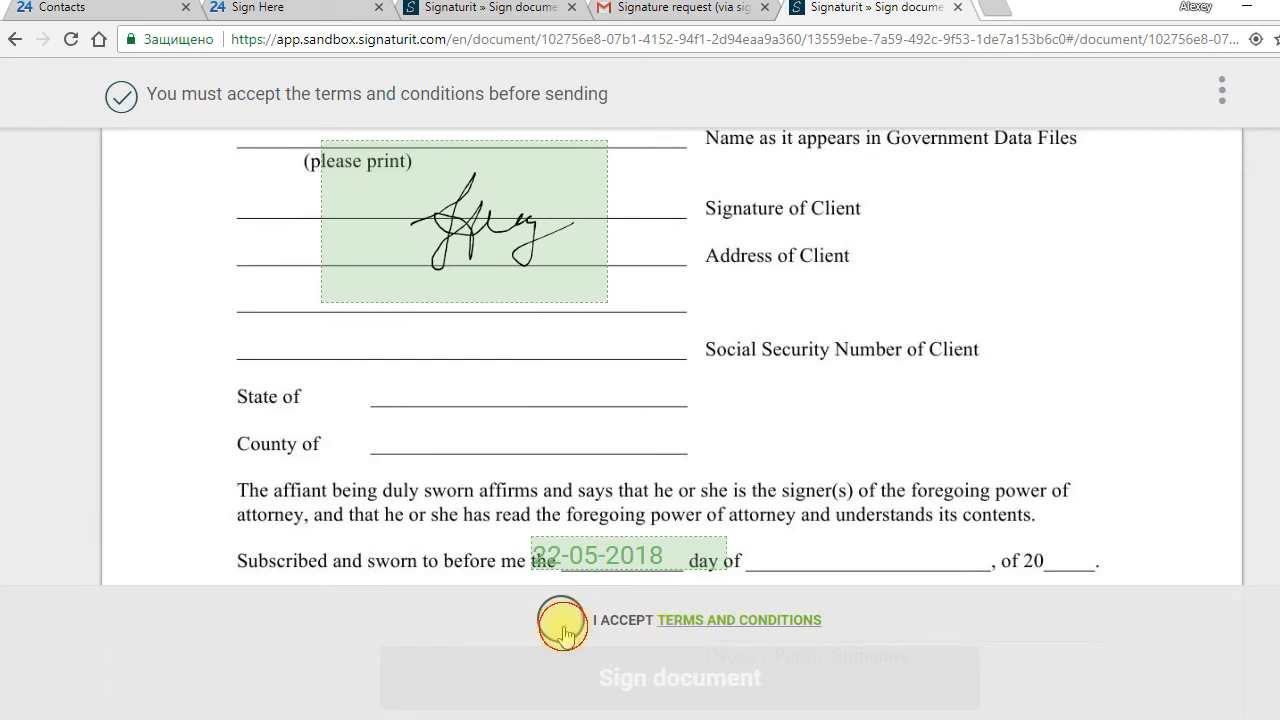
Accept the terms and conditions, sign the document and close the confirmation.
left_click(560, 620)
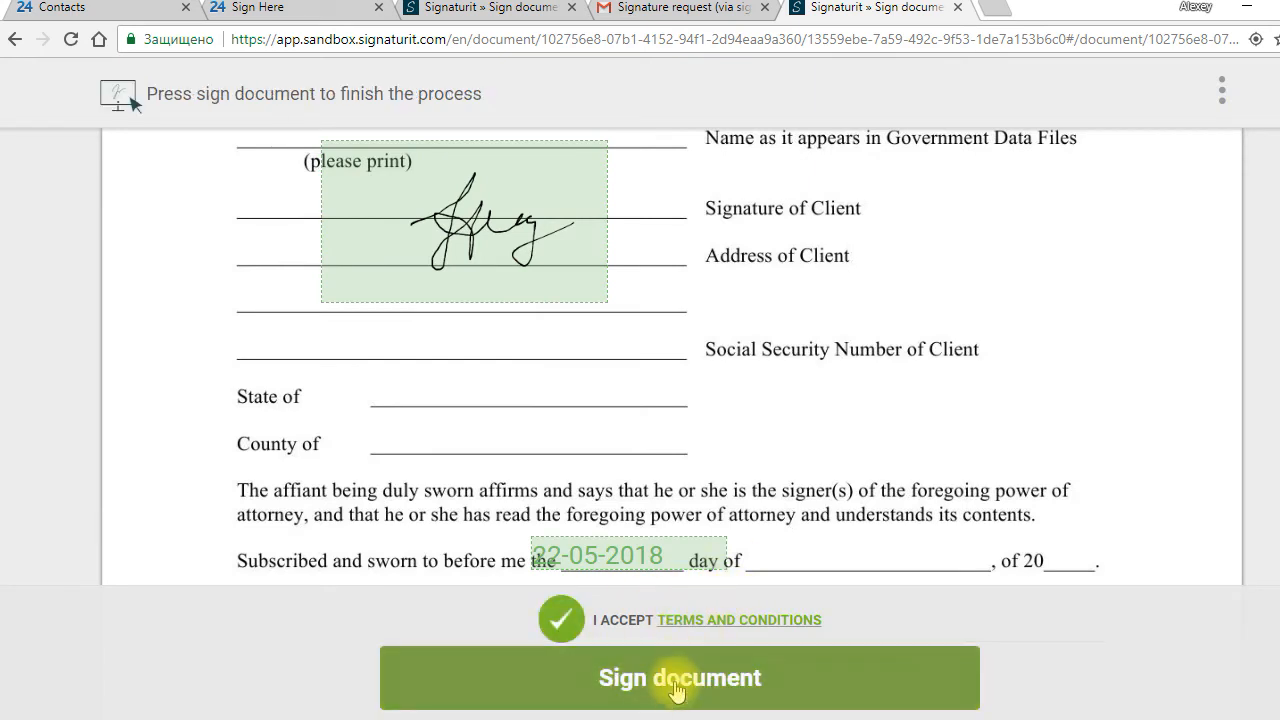
left_click(680, 678)
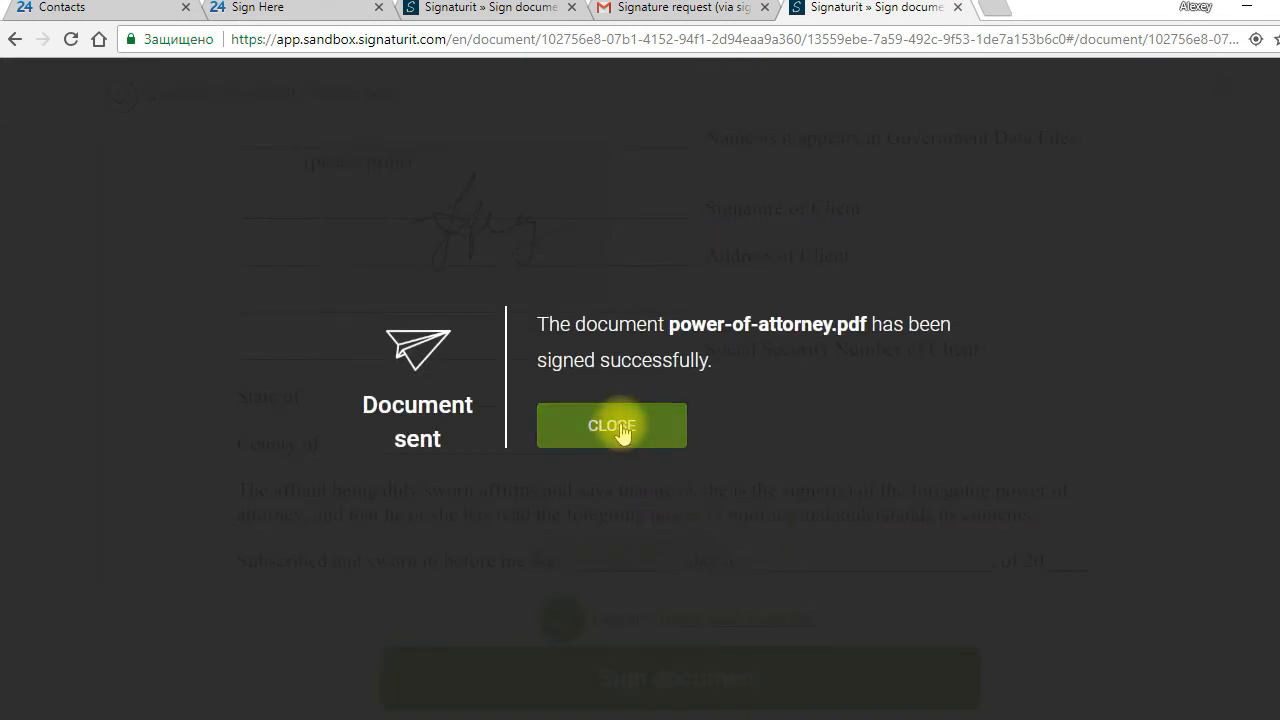
left_click(612, 424)
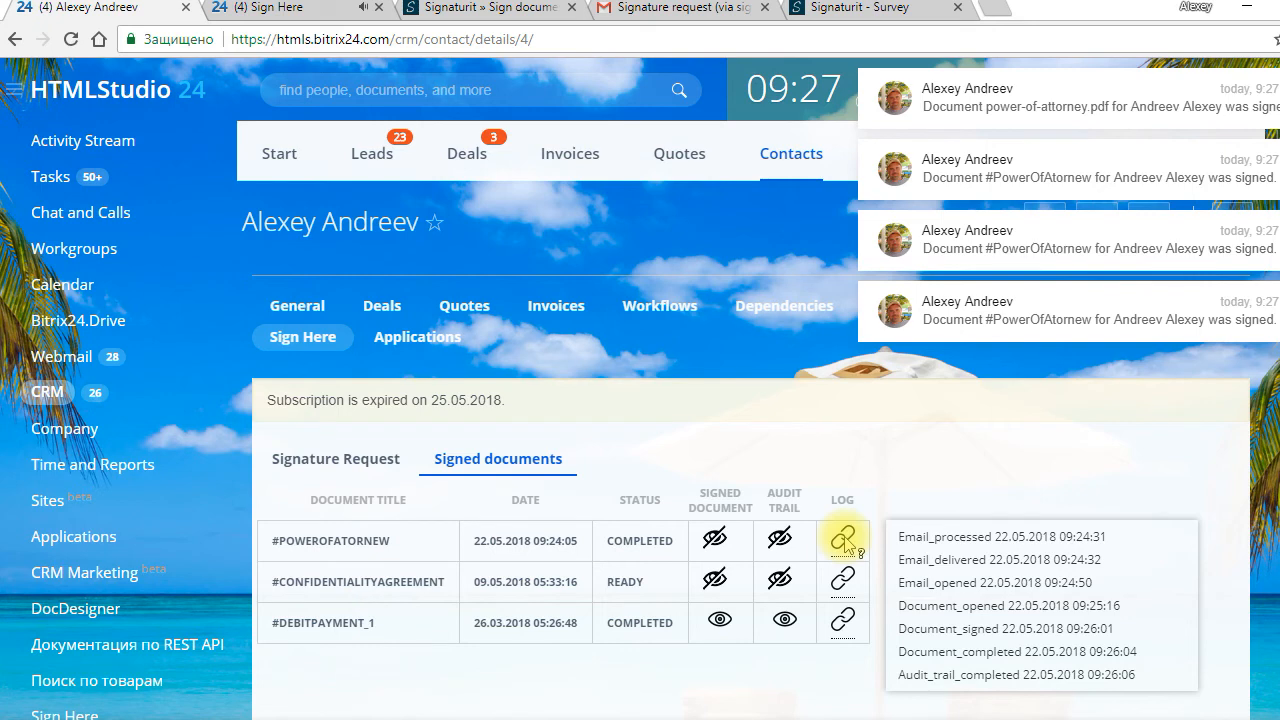
mouse_move(1240, 516)
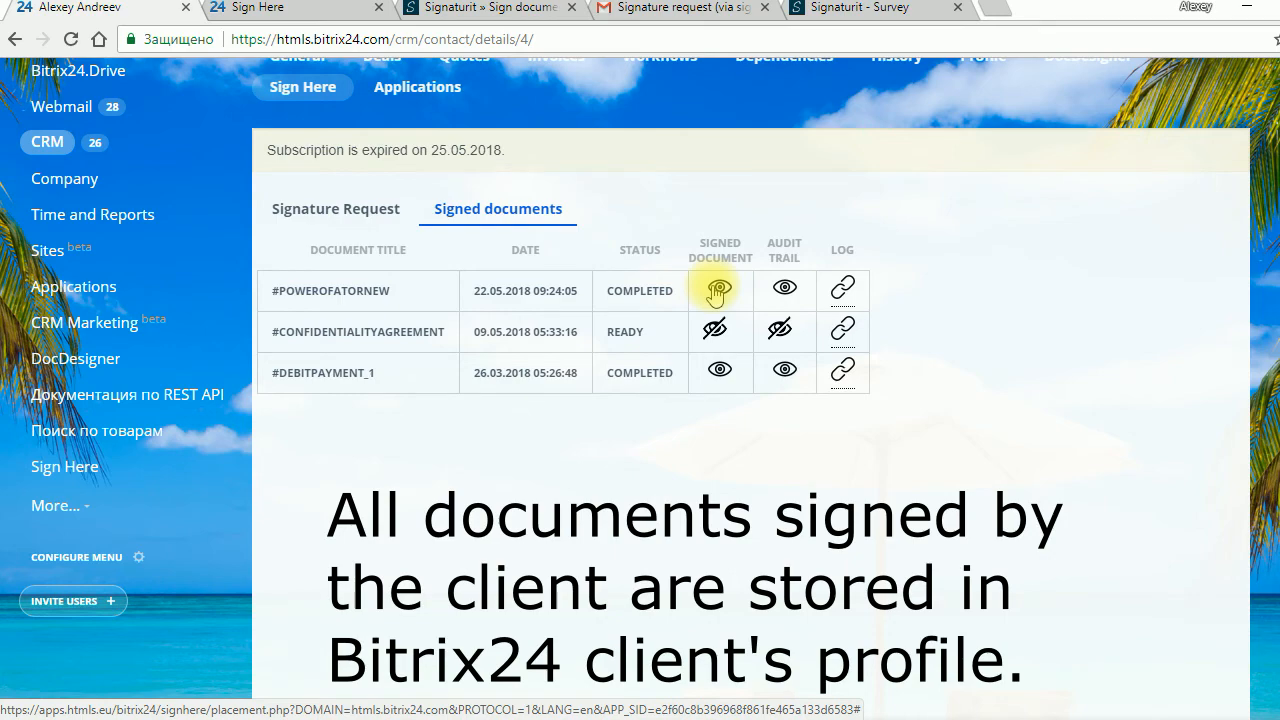
left_click(720, 288)
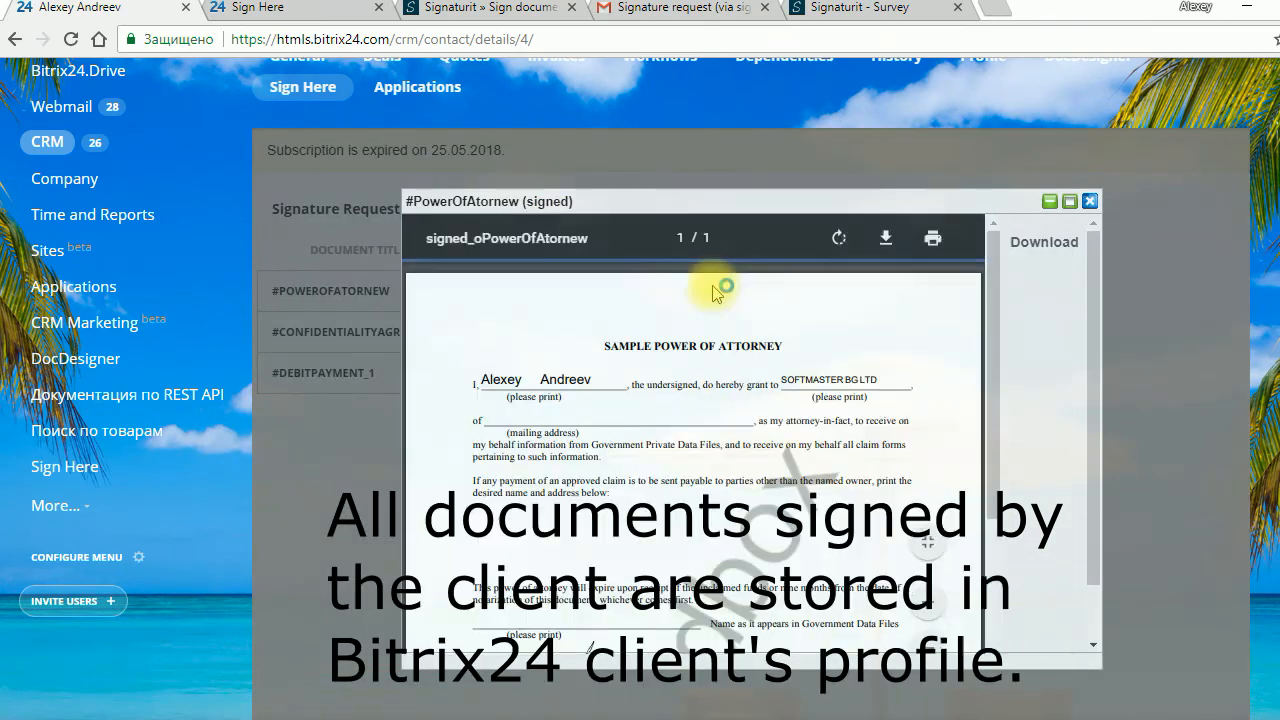
scroll("down", 3)
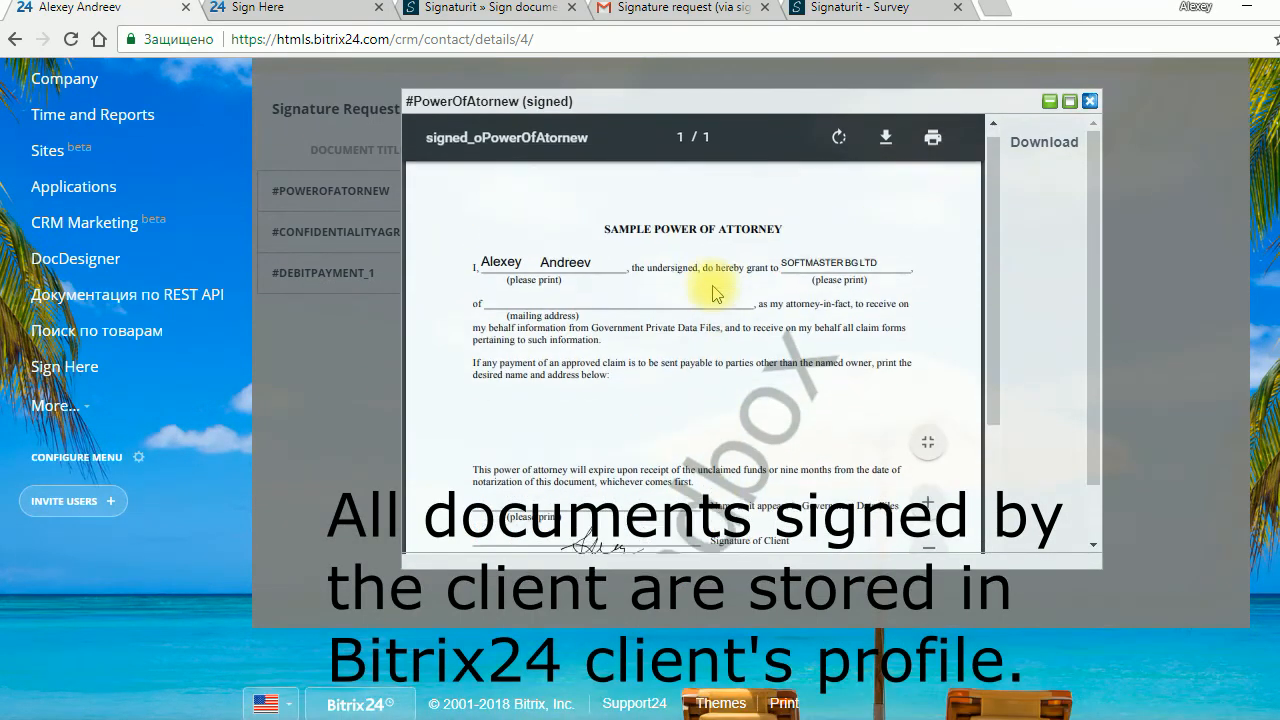
left_click(886, 136)
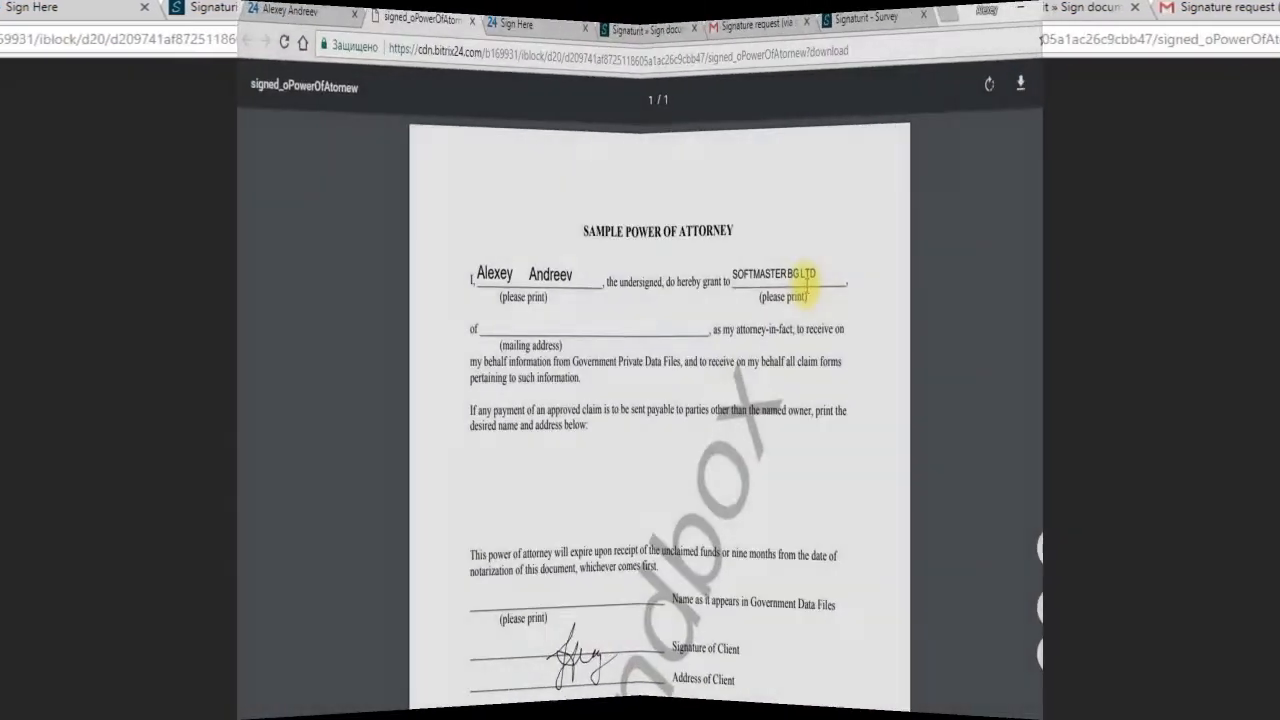
scroll("down", 3)
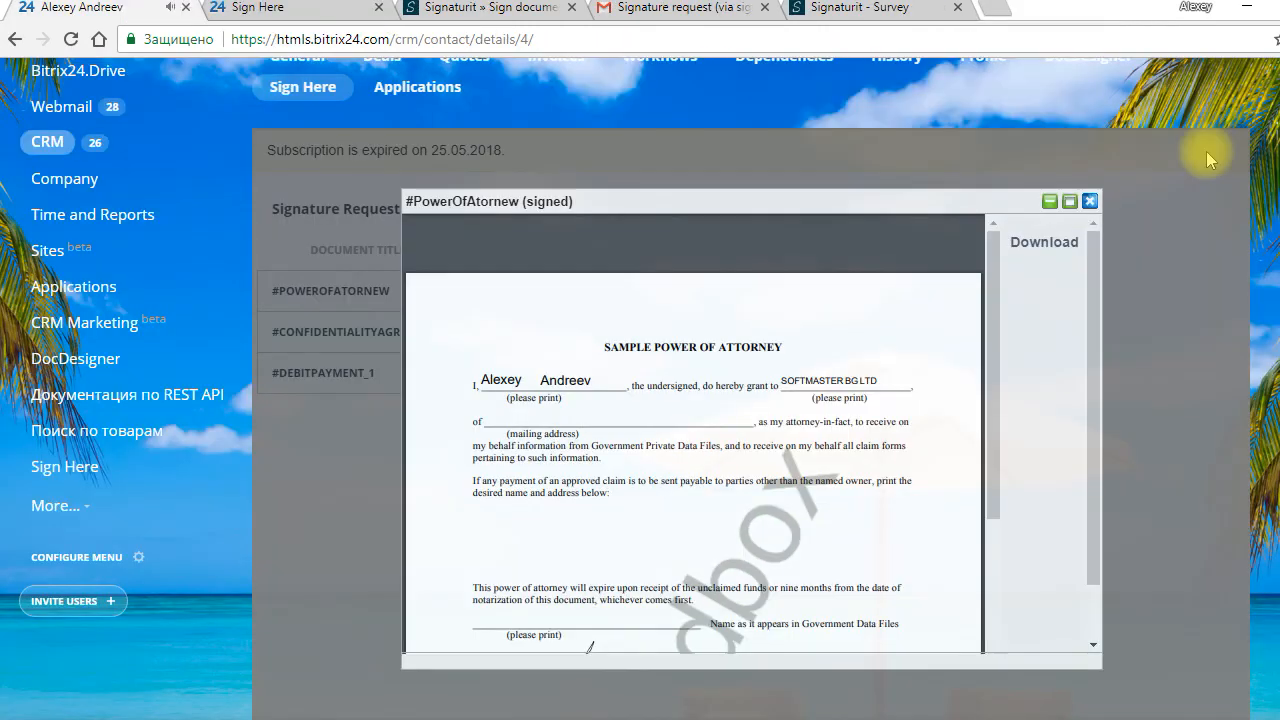
left_click(1088, 200)
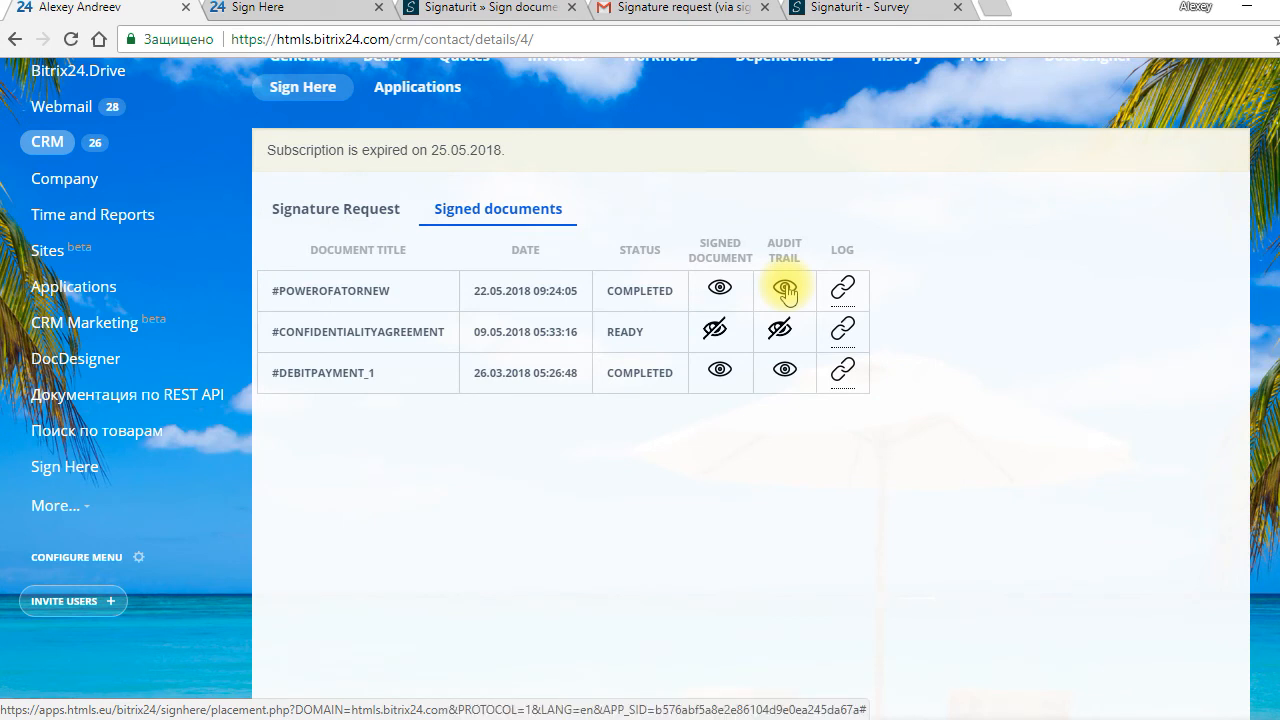
View and download the #POWEROFATORNEW audit trail certificate, then close its preview.
left_click(784, 290)
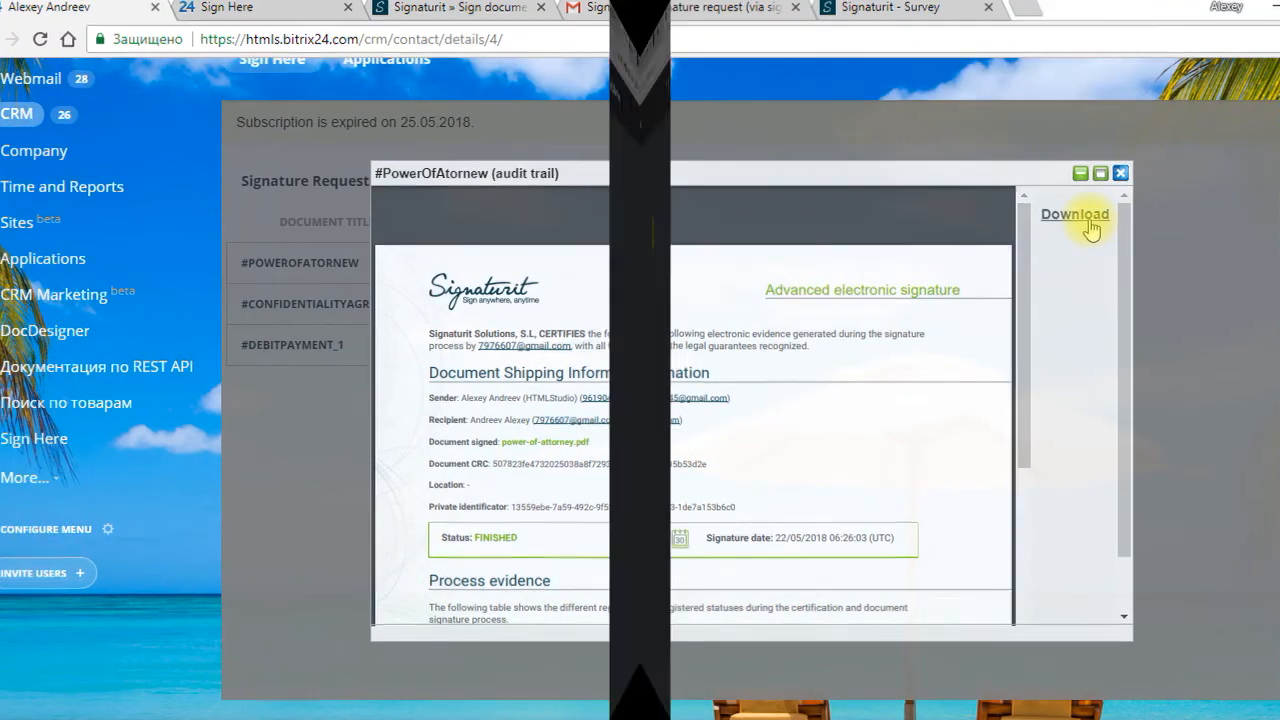
left_click(1076, 212)
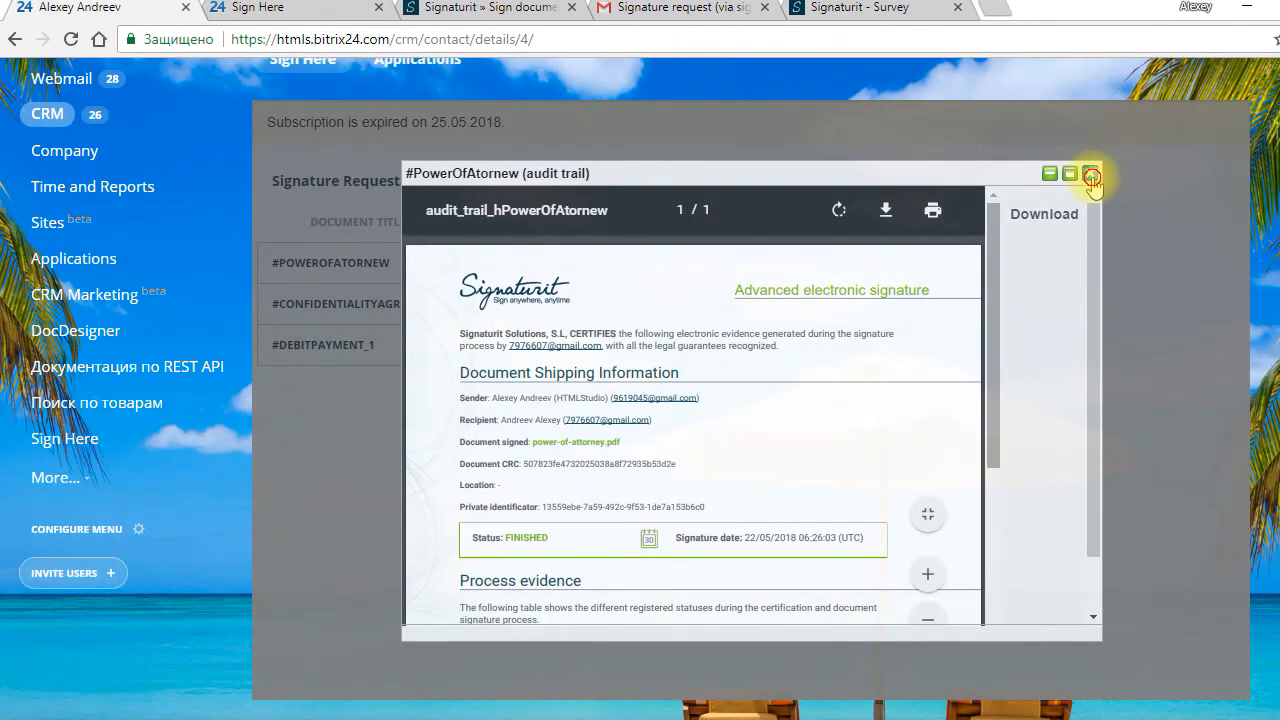
left_click(1090, 172)
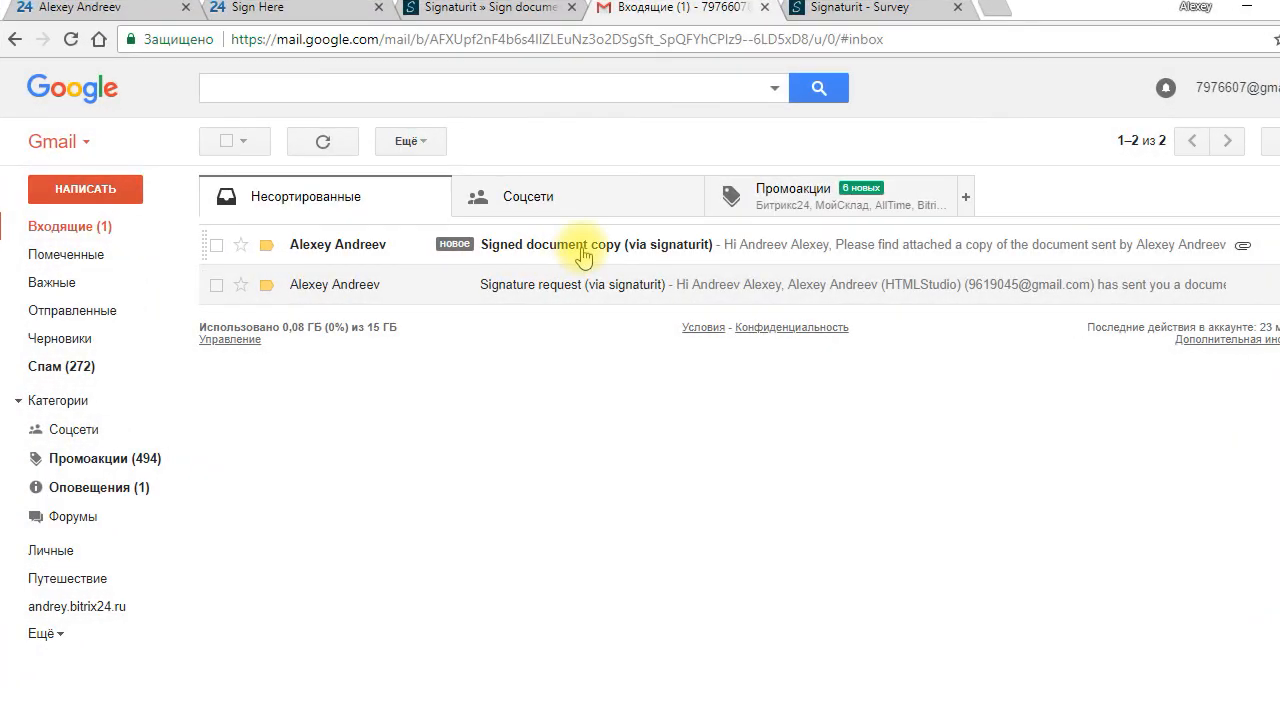
Read the 'Signed document copy (via signaturit)' email and preview its power-of-attorney.pdf attachment.
left_click(596, 244)
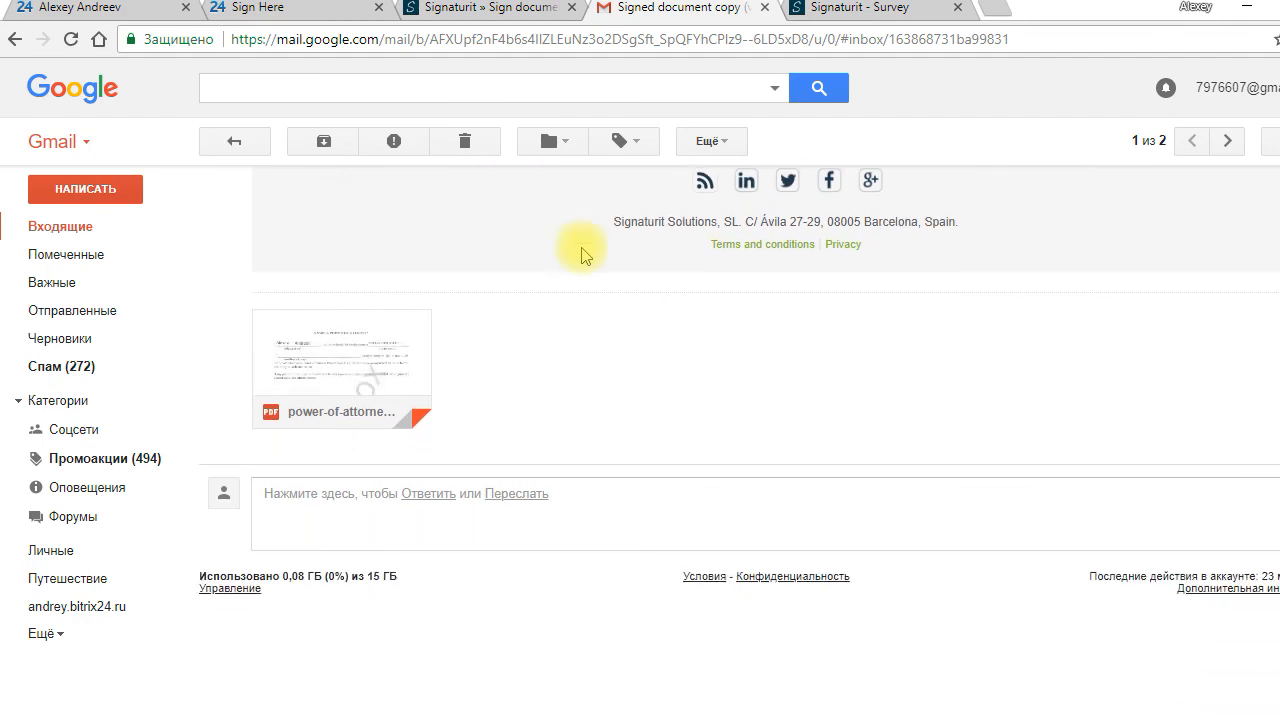
left_click(340, 360)
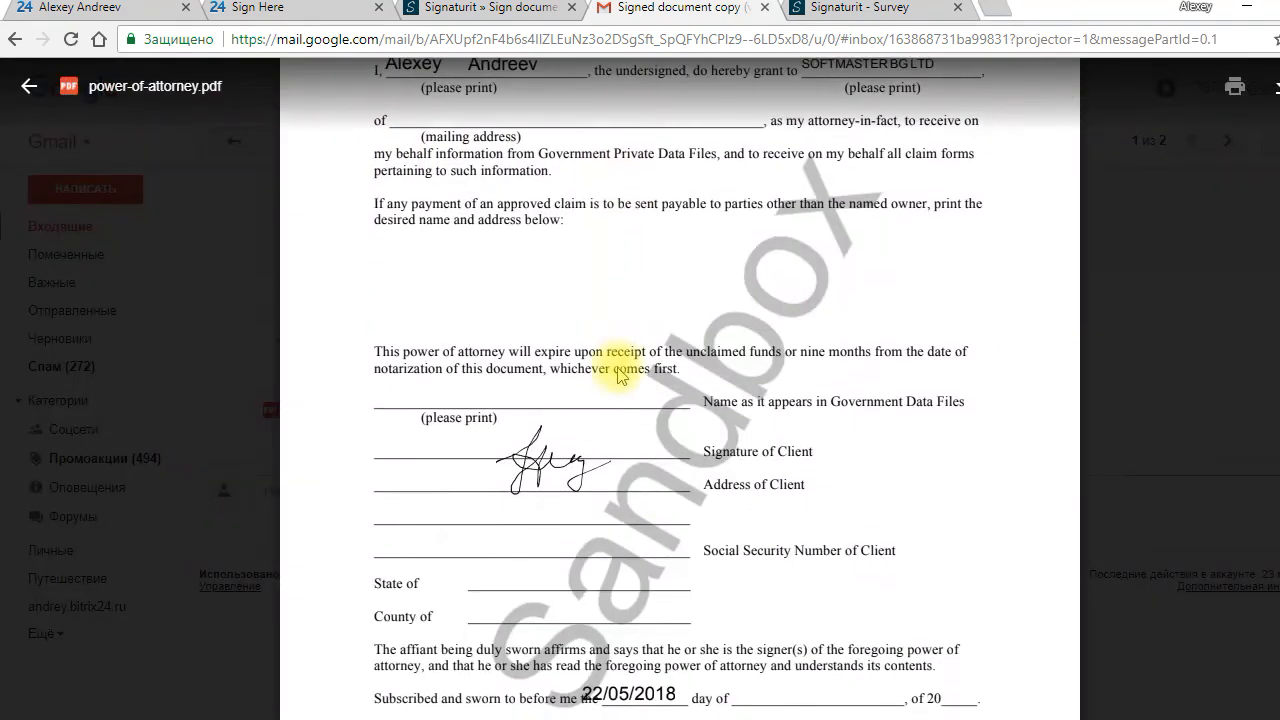